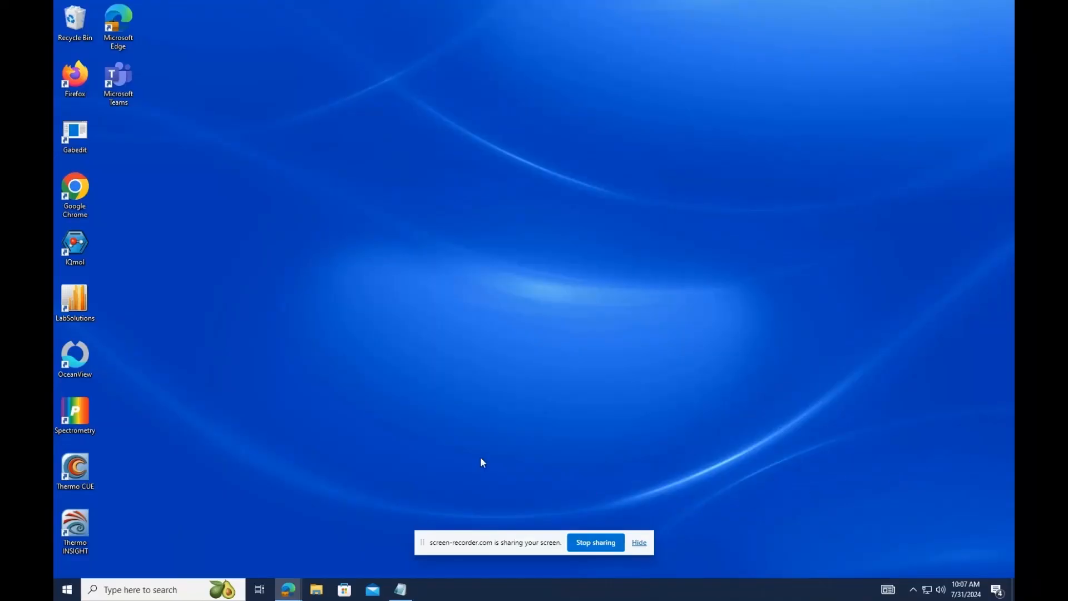
# Step: Launch LabSolutions and start Realtime Analysis for the Uranium GC instrument
pyautogui.doubleClick(75, 300)
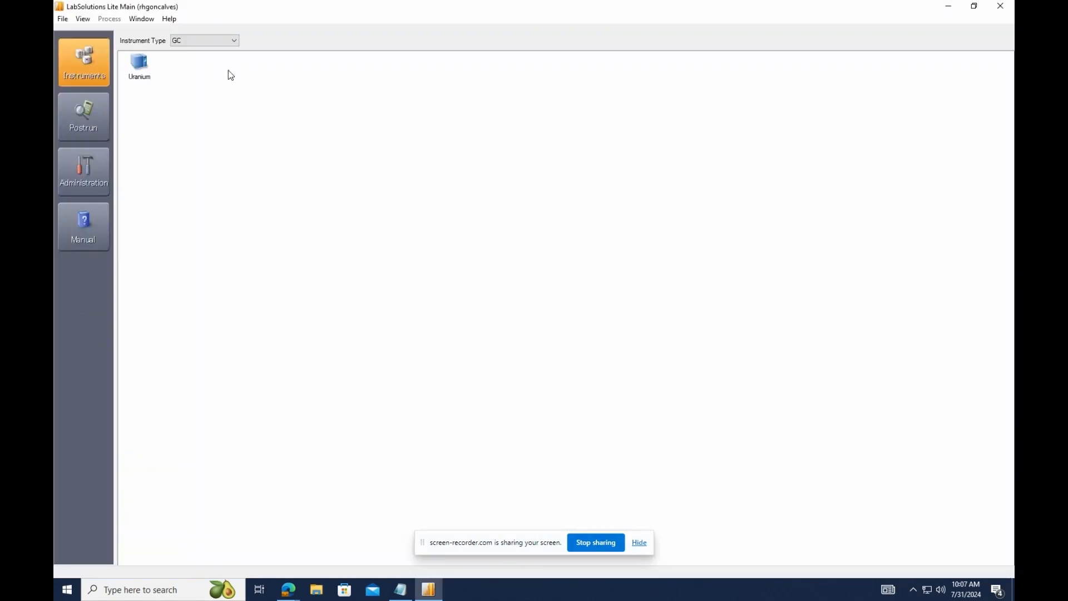
pyautogui.doubleClick(138, 62)
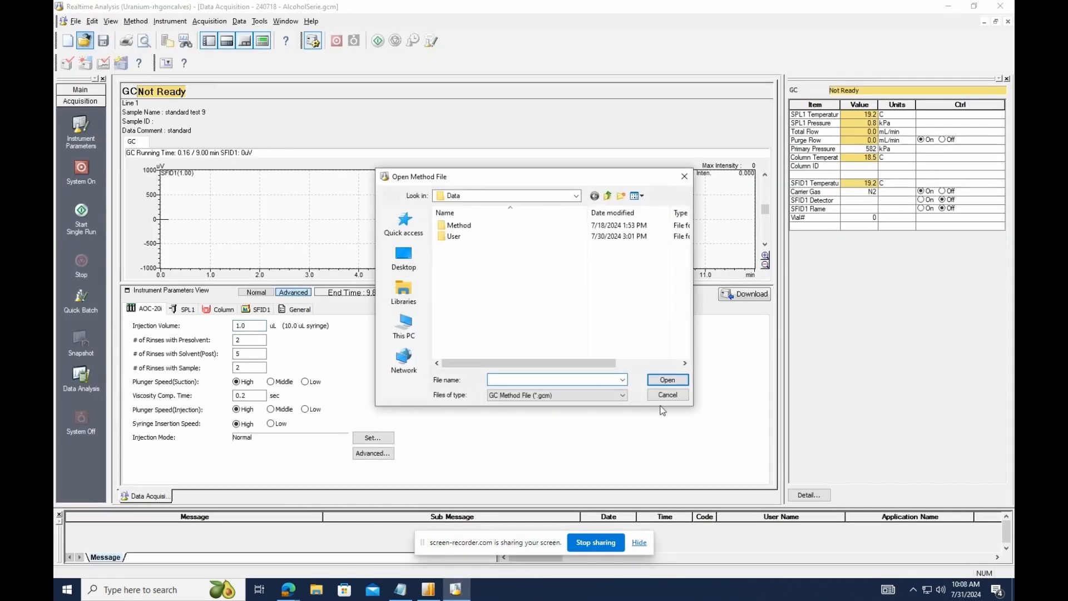
pyautogui.moveTo(459, 224)
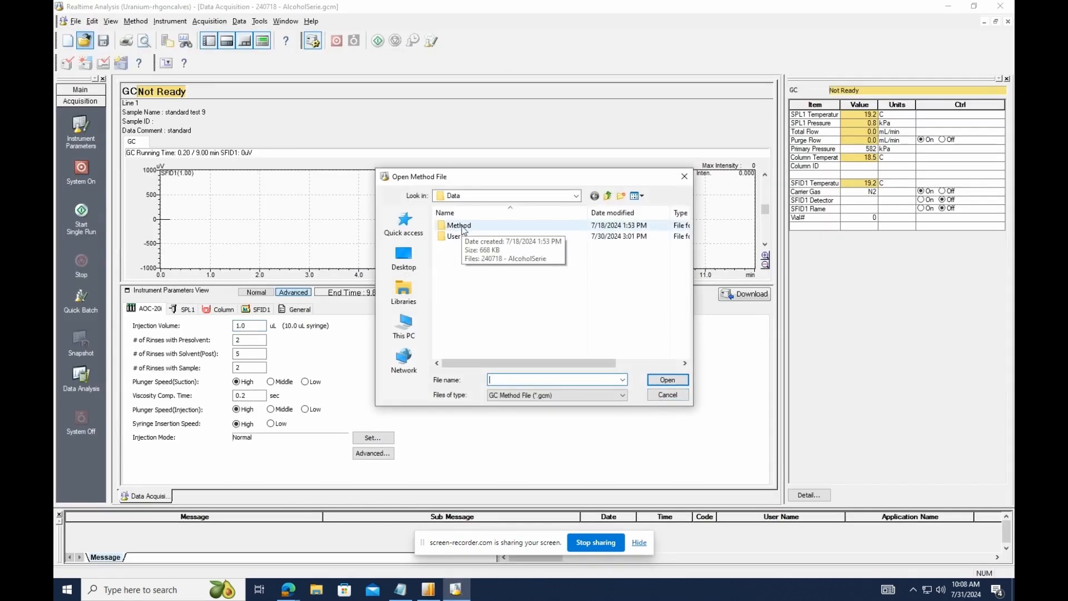
# Step: Load the 240718 - AlcoholSerie method file from the Method folder
pyautogui.doubleClick(458, 225)
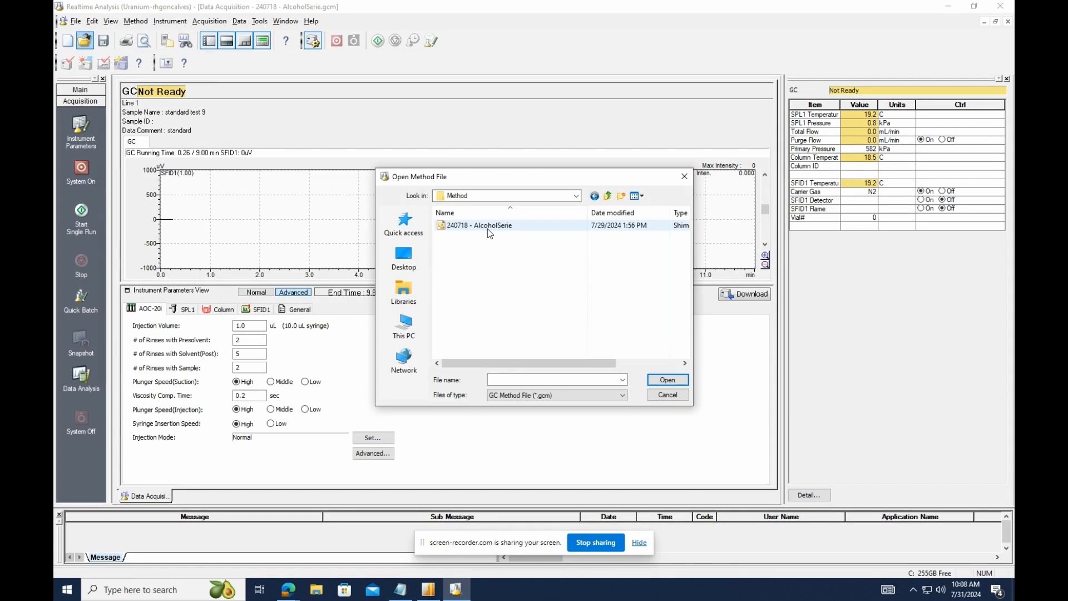
pyautogui.click(478, 224)
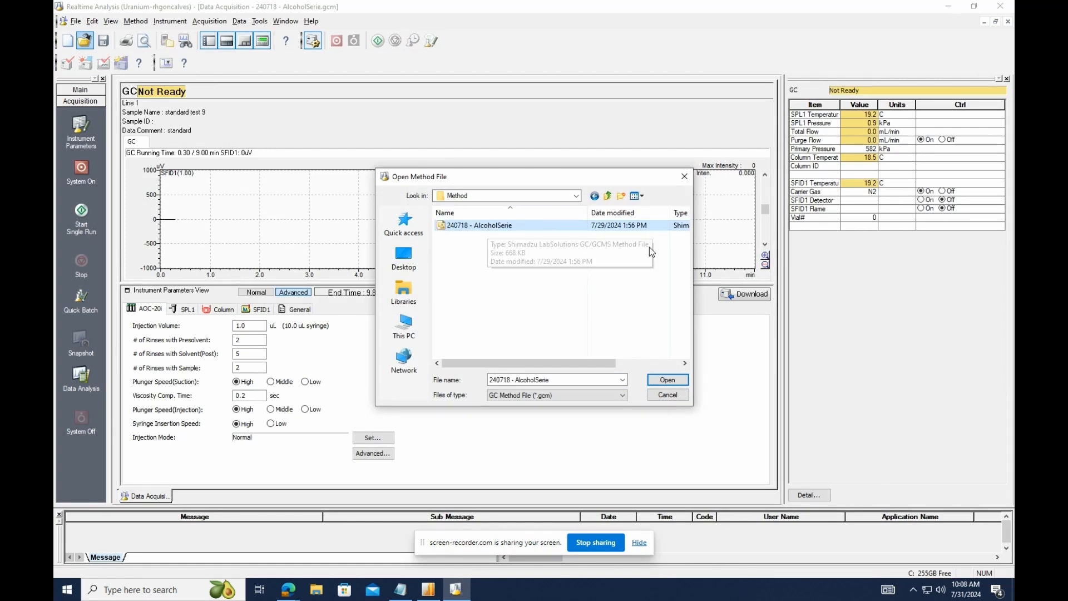
pyautogui.click(667, 380)
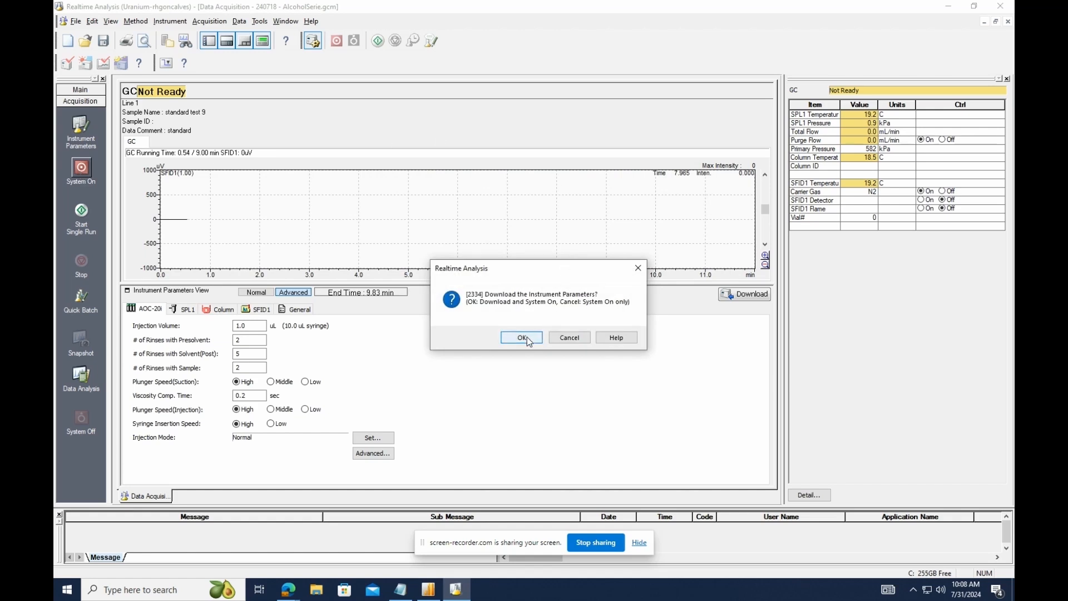
# Step: Download the method to the GC and review the SPL1 injector flow and split ratio 20 settings
pyautogui.click(521, 337)
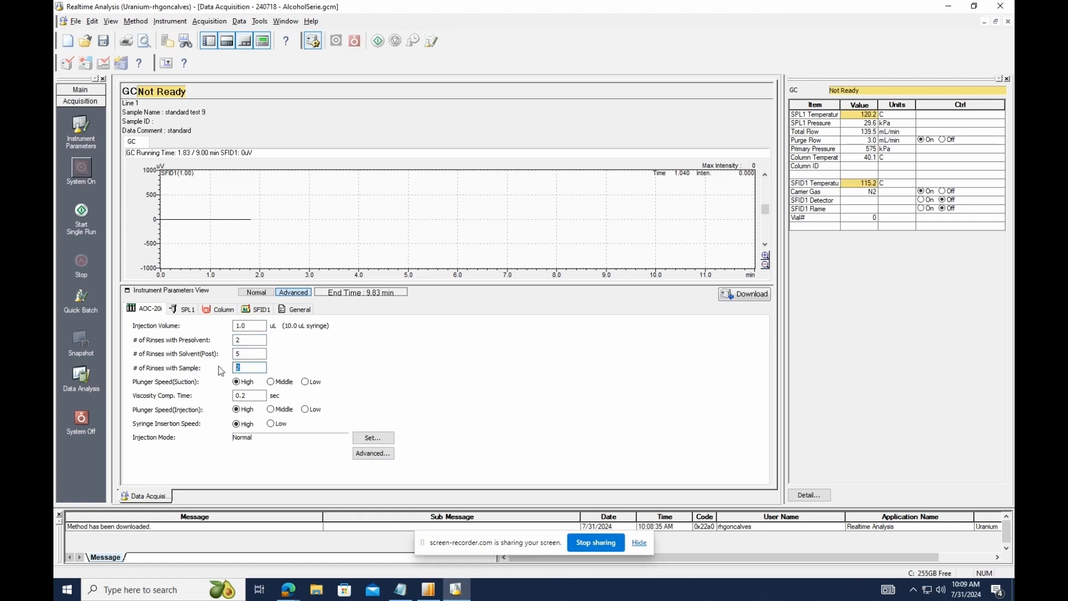
pyautogui.click(186, 309)
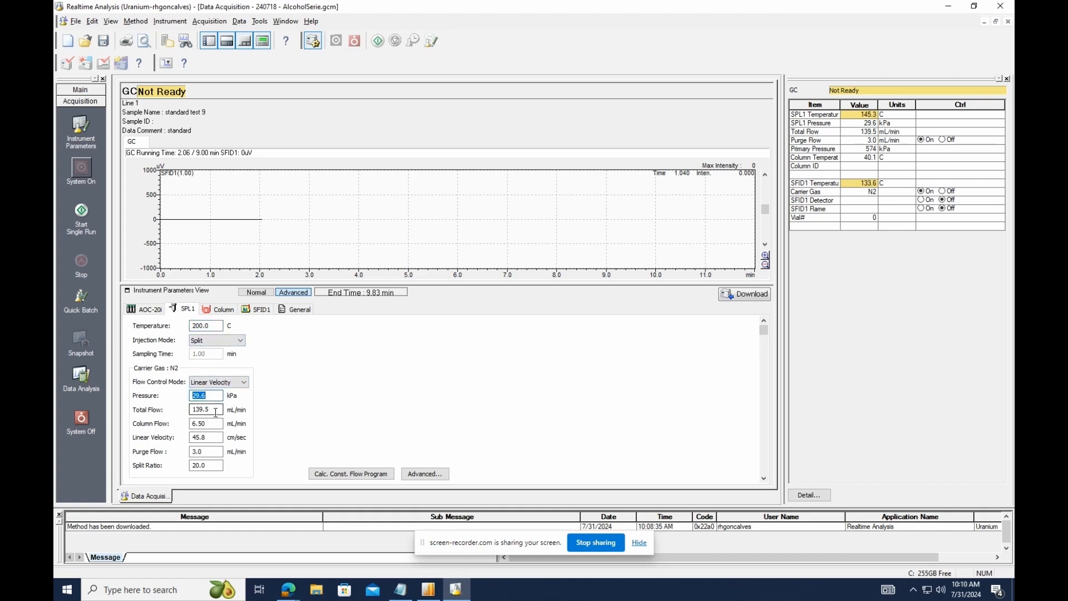
pyautogui.click(205, 423)
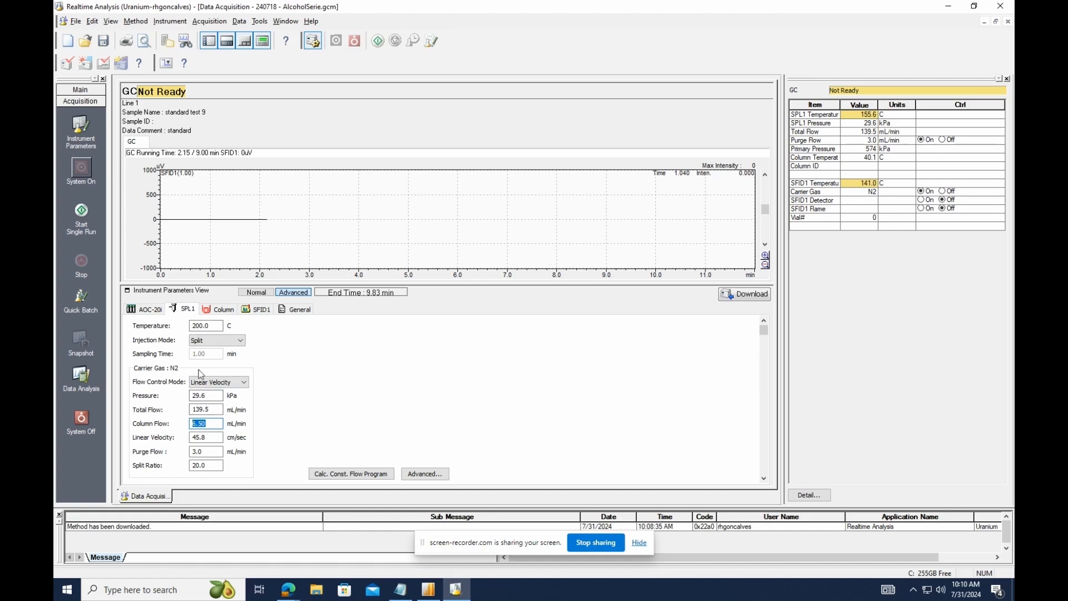
pyautogui.click(205, 465)
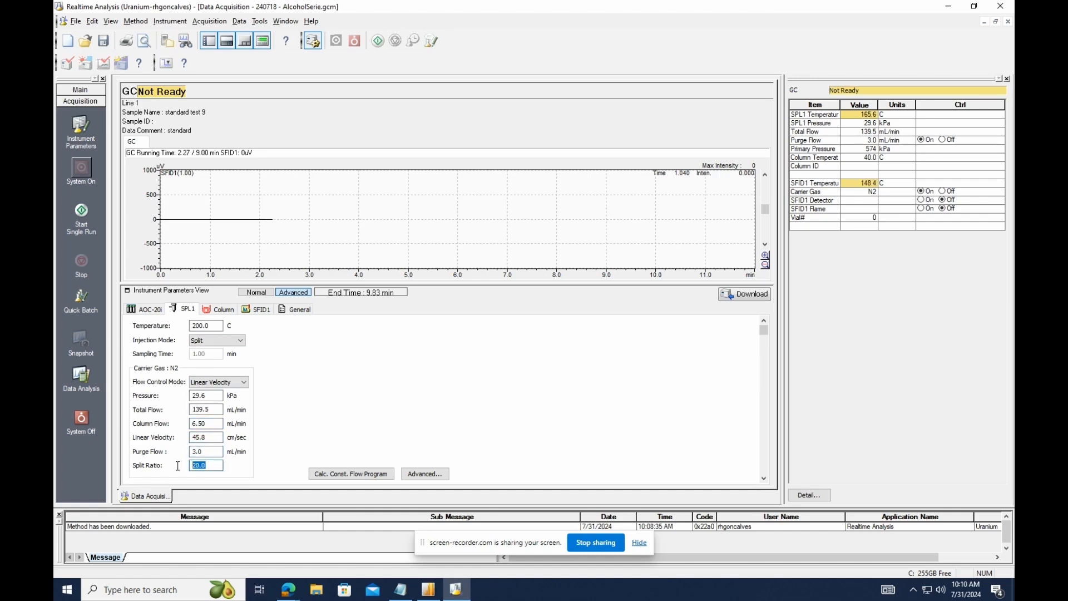
pyautogui.scroll(-3)
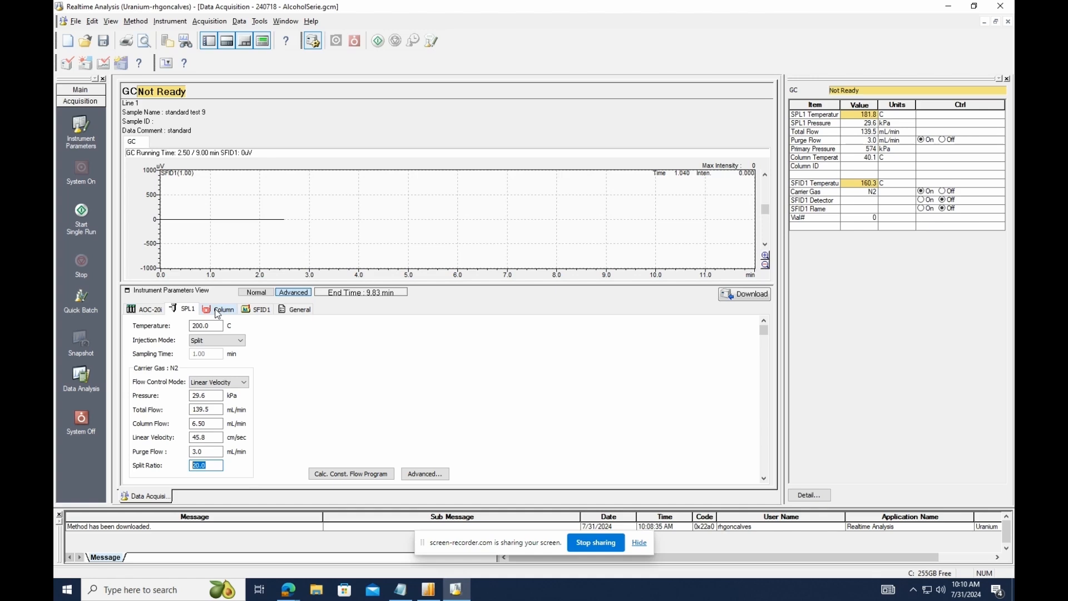
# Step: Review the 40 C column oven program, then the SFID1 detector settings and delay time
pyautogui.click(223, 309)
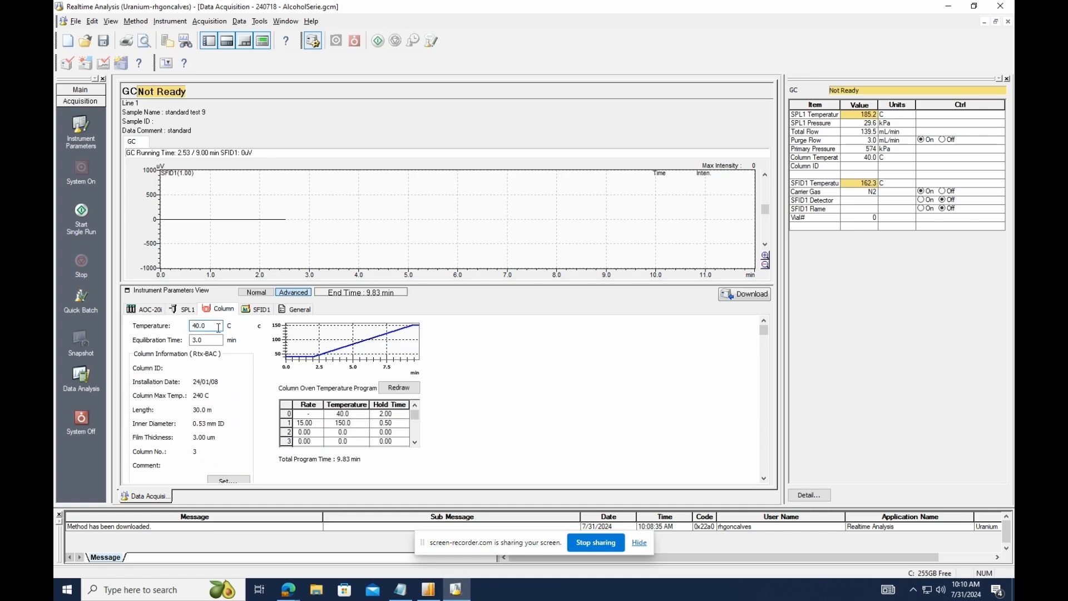
pyautogui.tripleClick(204, 325)
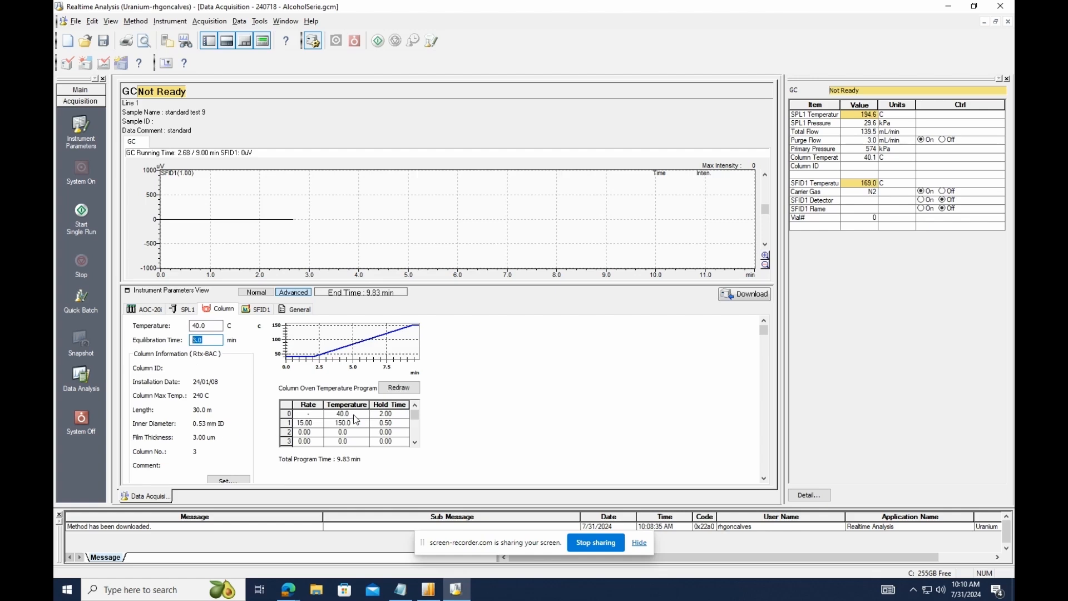
pyautogui.click(386, 413)
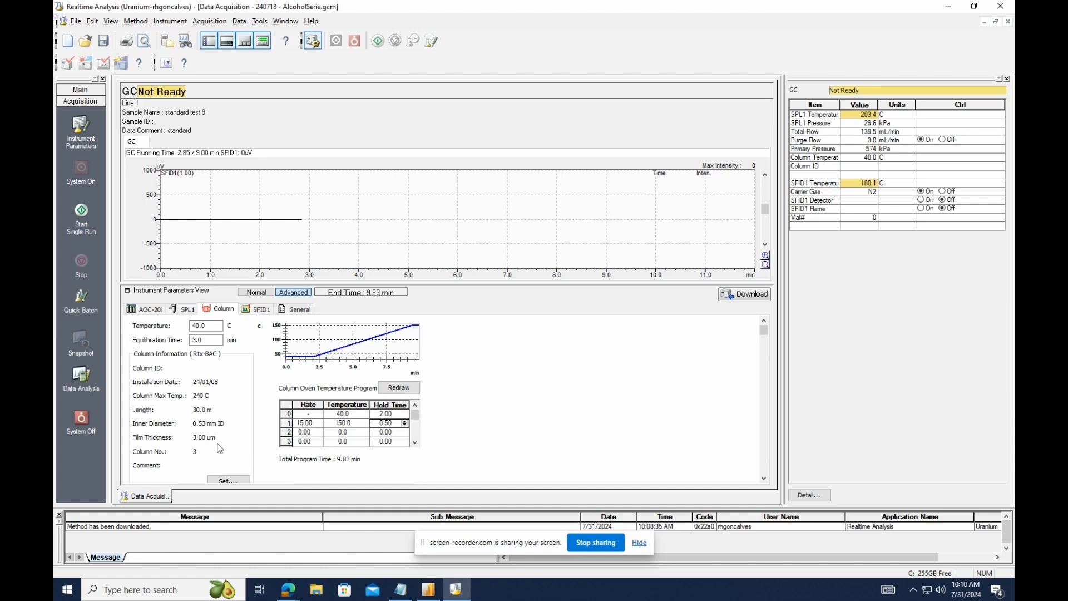
pyautogui.click(260, 309)
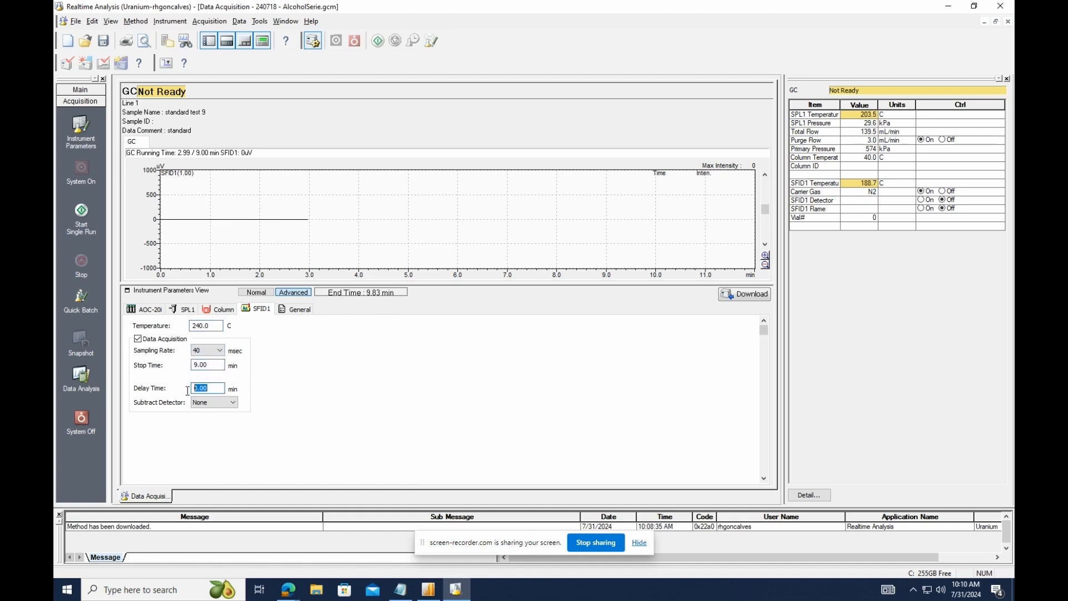
pyautogui.click(187, 310)
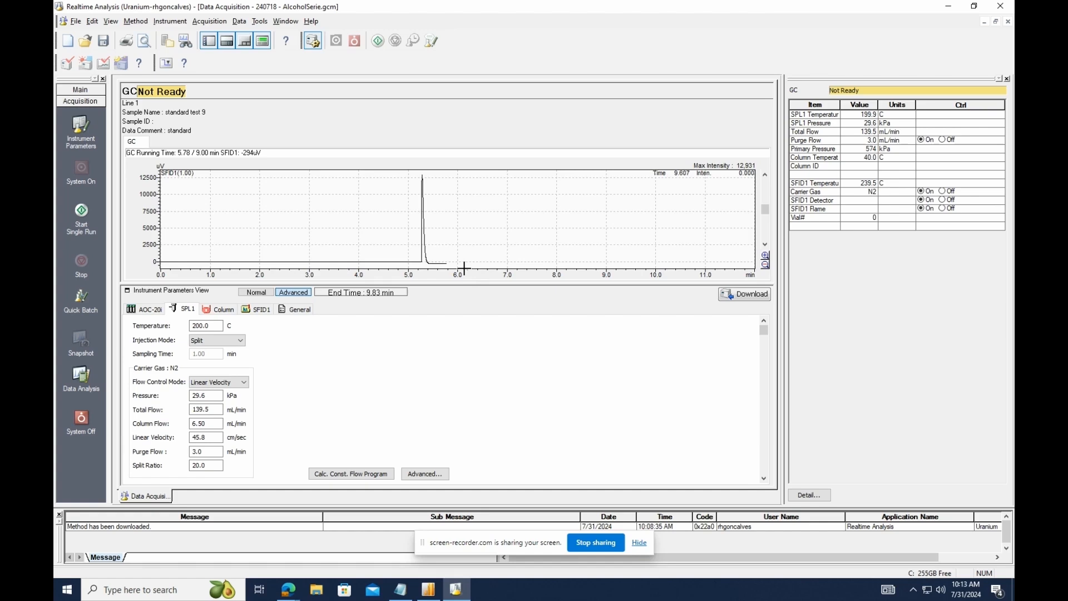
pyautogui.moveTo(455, 256)
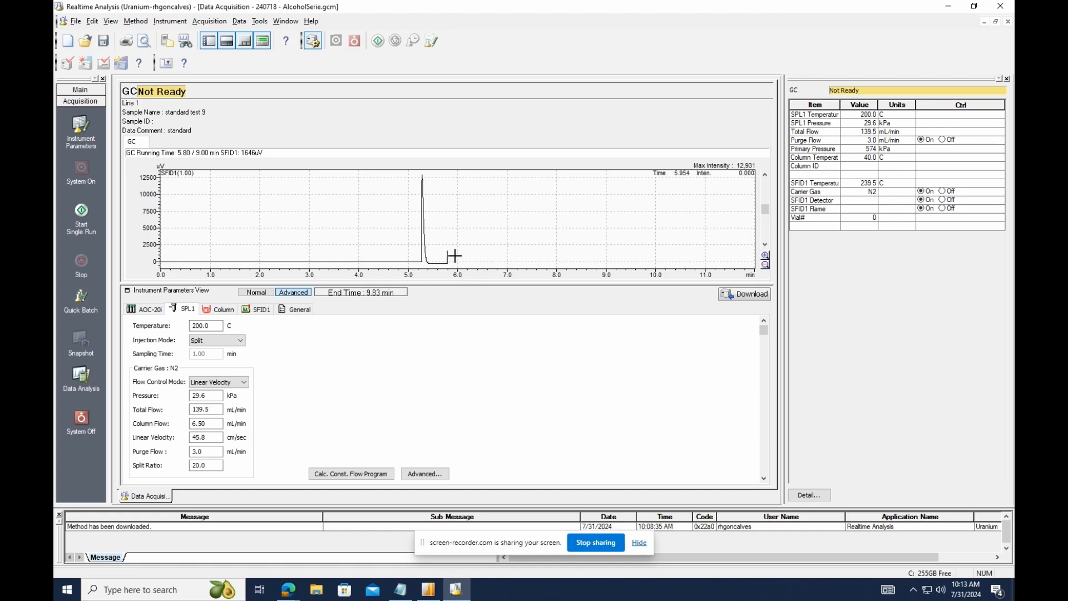
pyautogui.moveTo(749, 200)
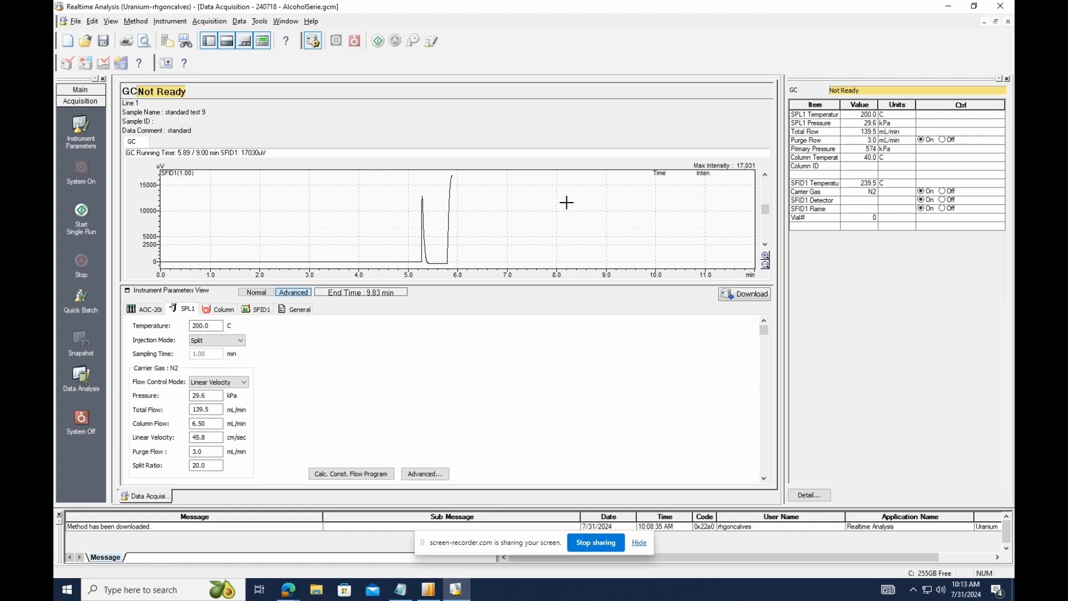
pyautogui.moveTo(494, 196)
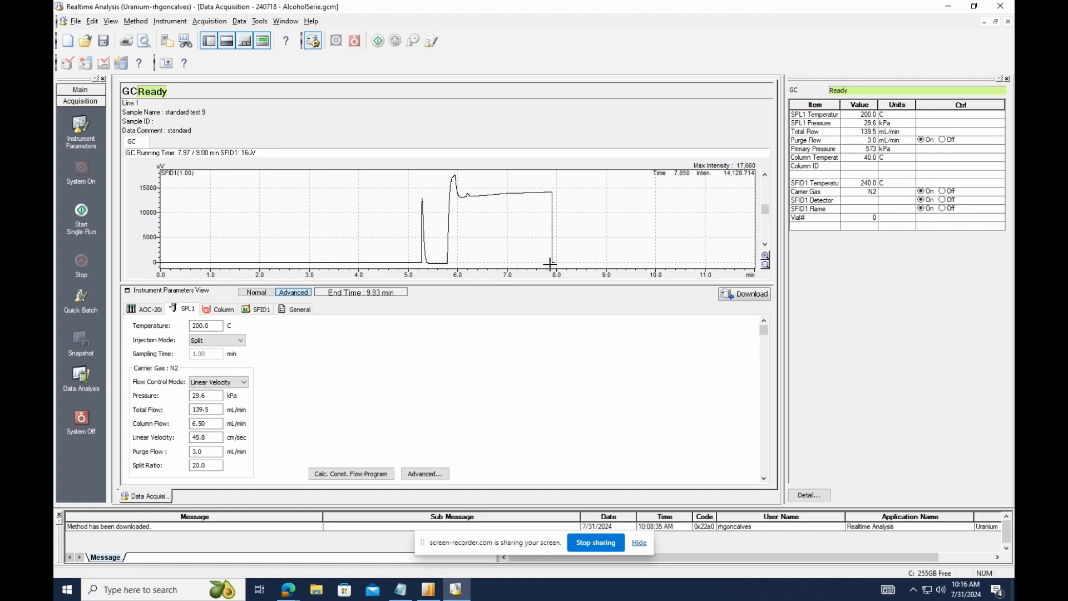
pyautogui.moveTo(80, 297)
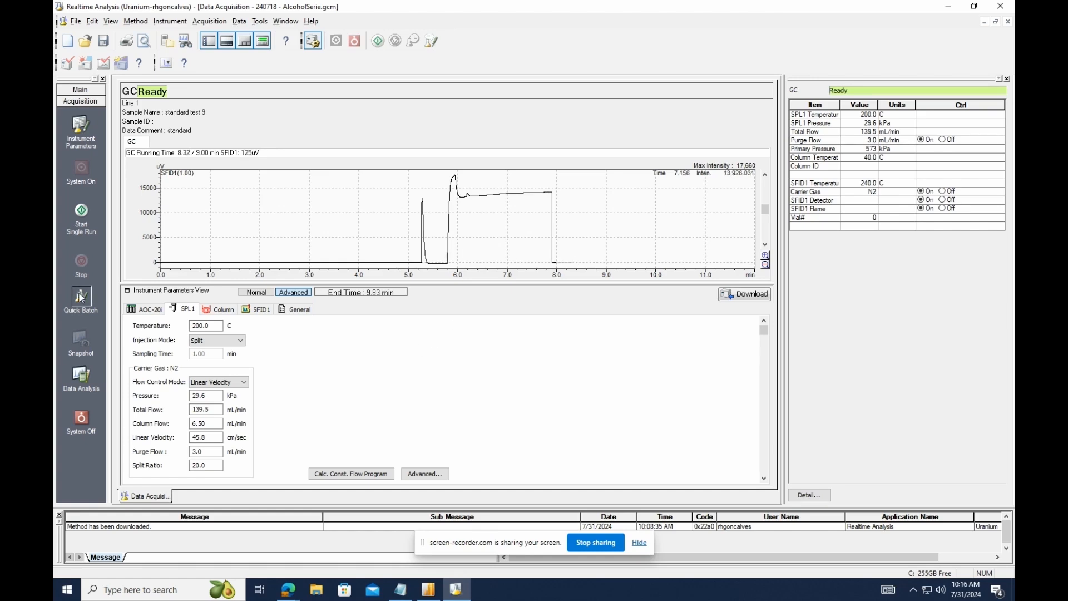
# Step: Start a Quick Batch using the AlcoholSerie method with 7 sample rows
pyautogui.click(81, 295)
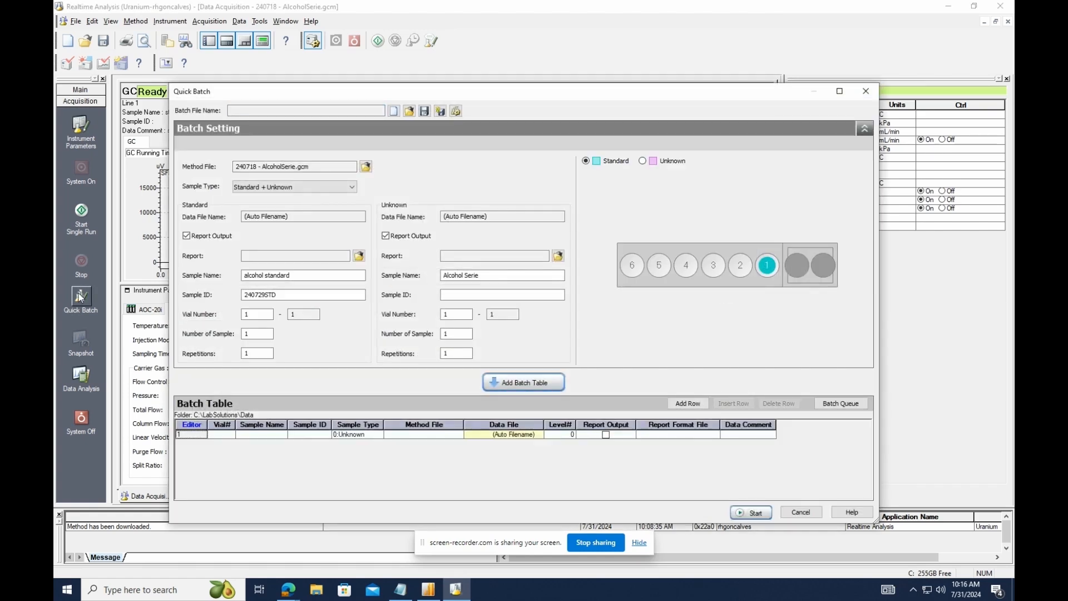
pyautogui.click(365, 167)
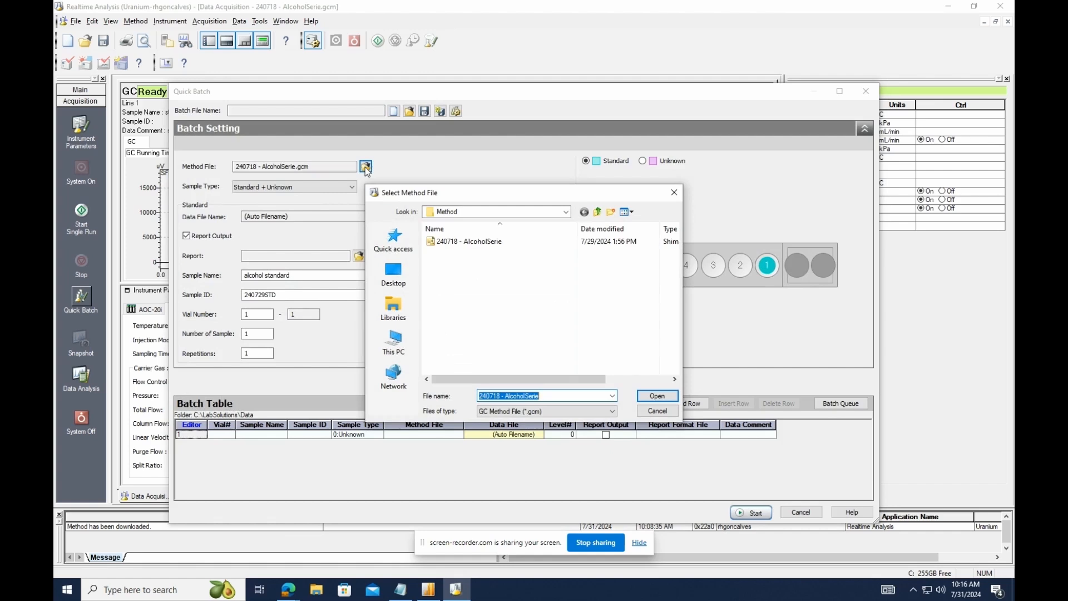
pyautogui.moveTo(570, 255)
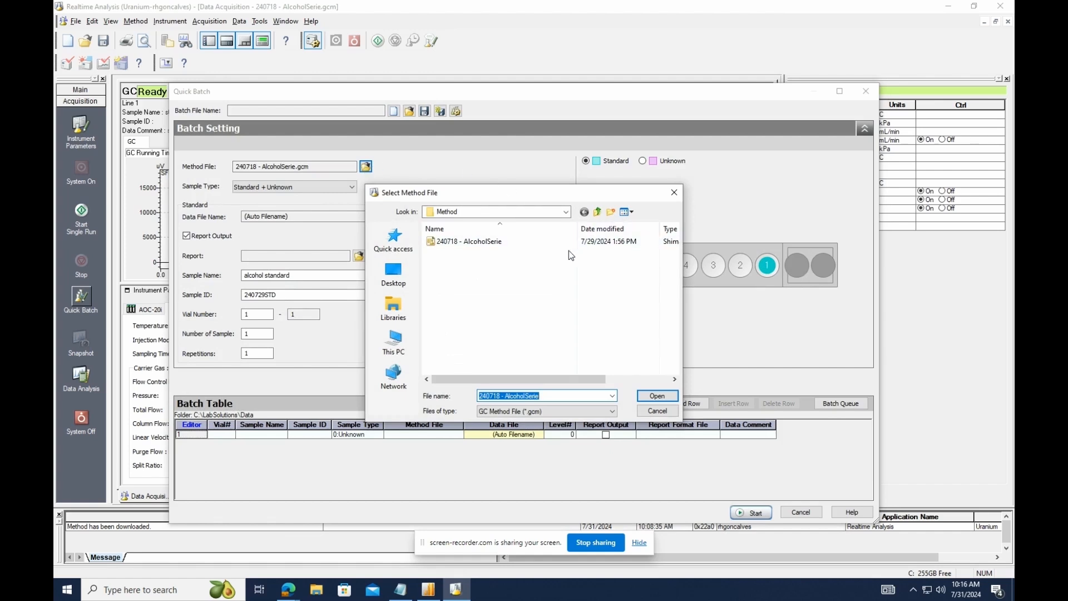
pyautogui.click(656, 396)
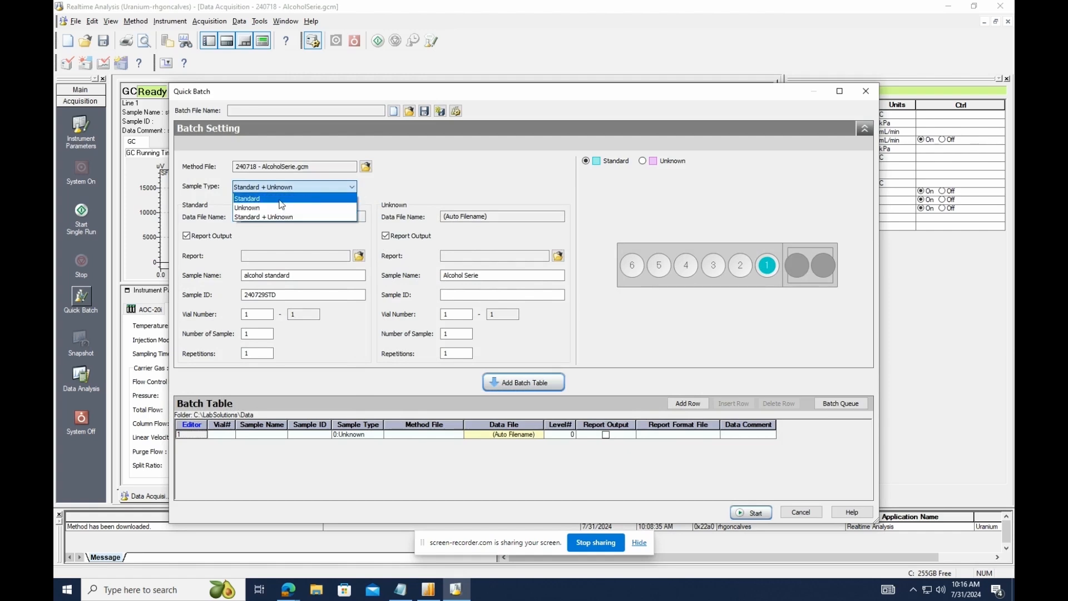
pyautogui.click(264, 217)
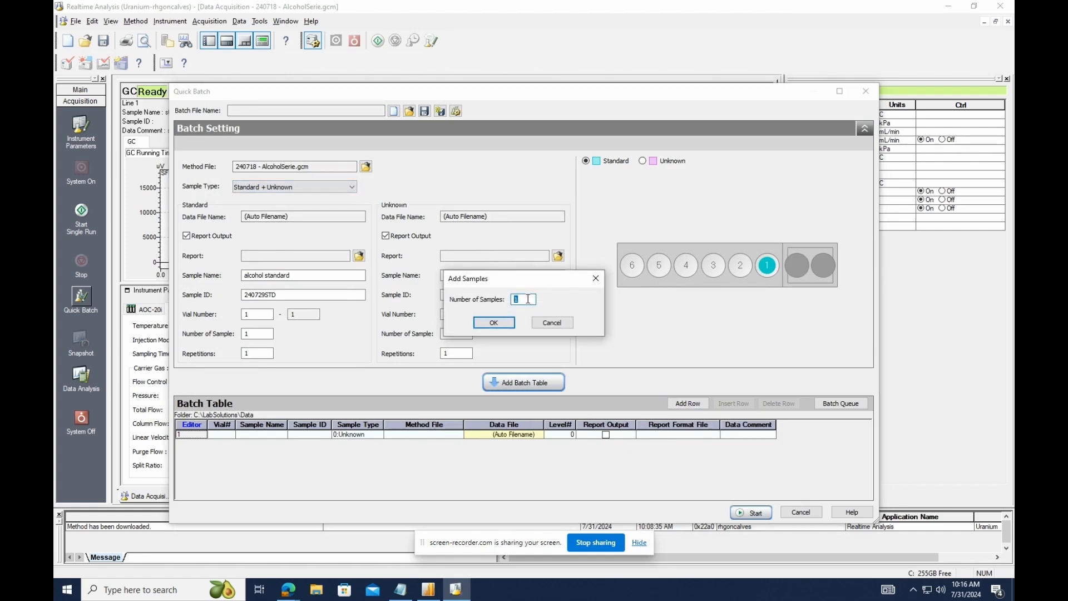
pyautogui.write('7')
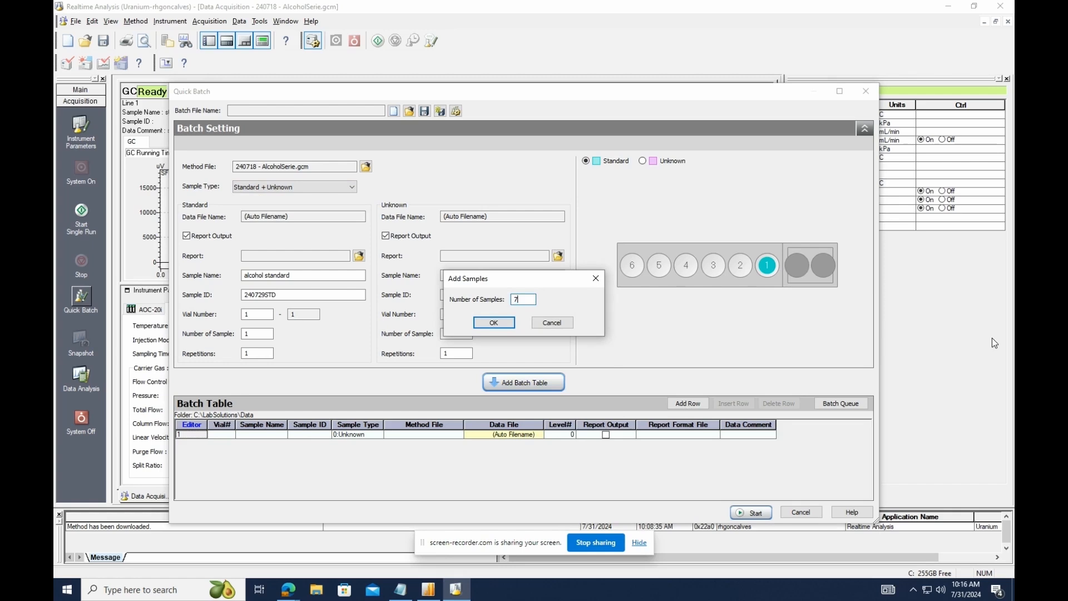
pyautogui.click(494, 322)
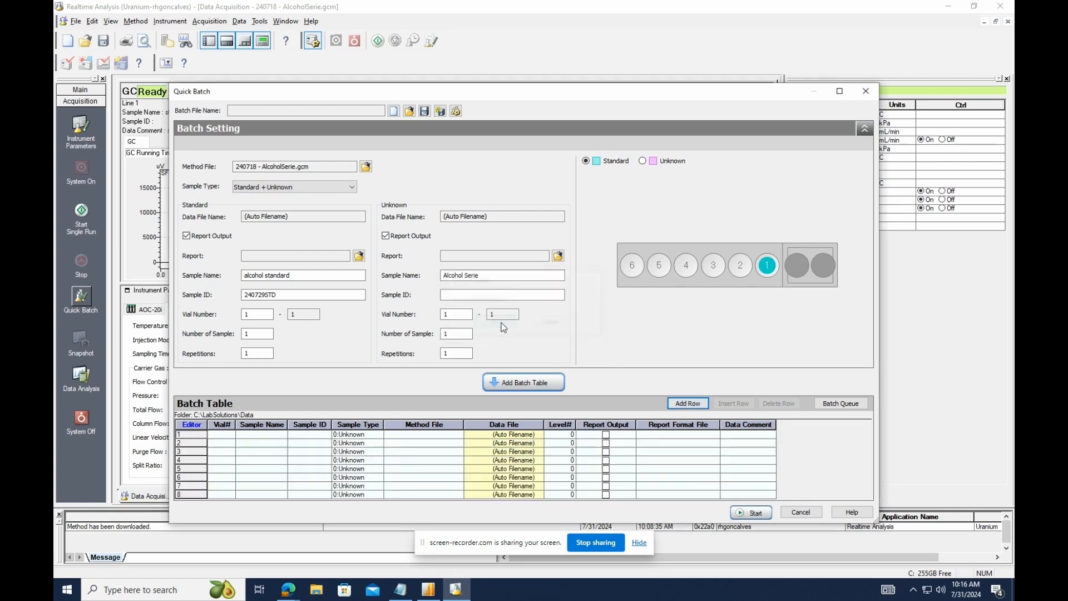
# Step: Name the rows Standard, sample01 to sample05 via Fill Series, and Control
pyautogui.click(221, 434)
pyautogui.write('1')
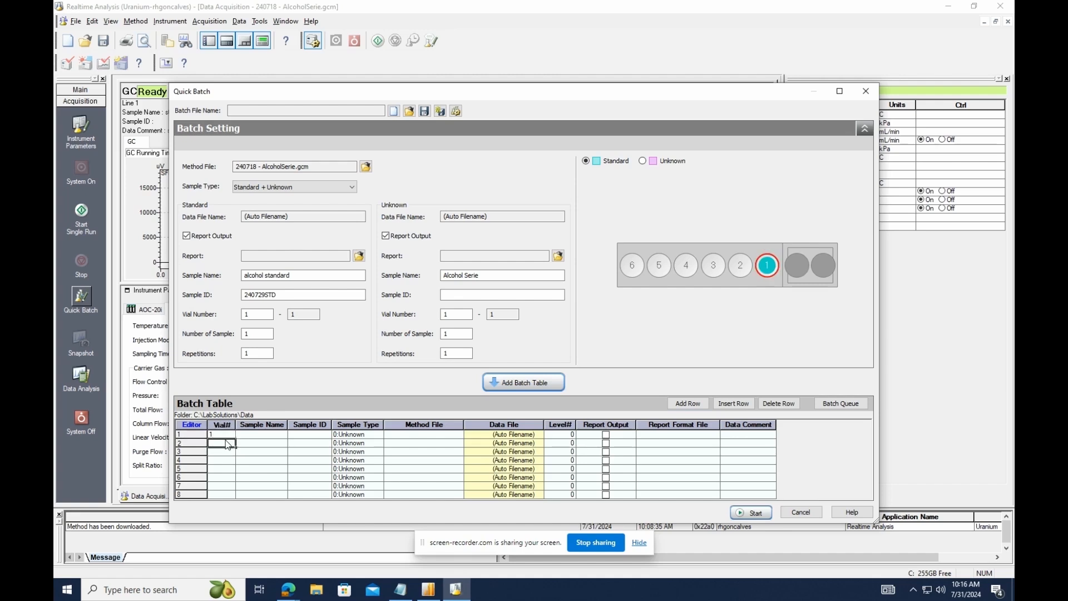
pyautogui.rightClick(223, 443)
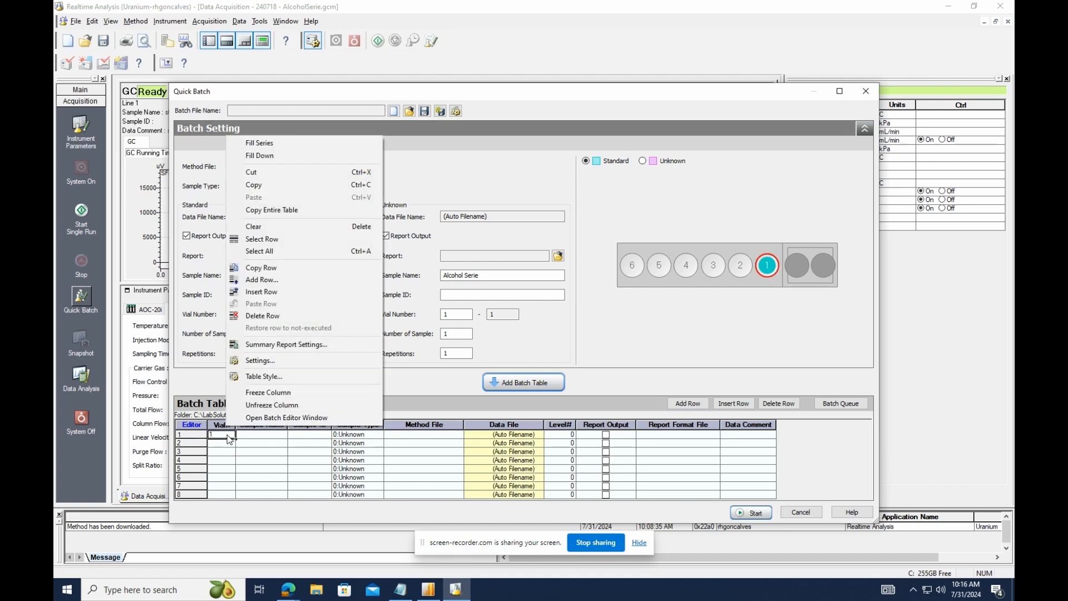
pyautogui.moveTo(278, 227)
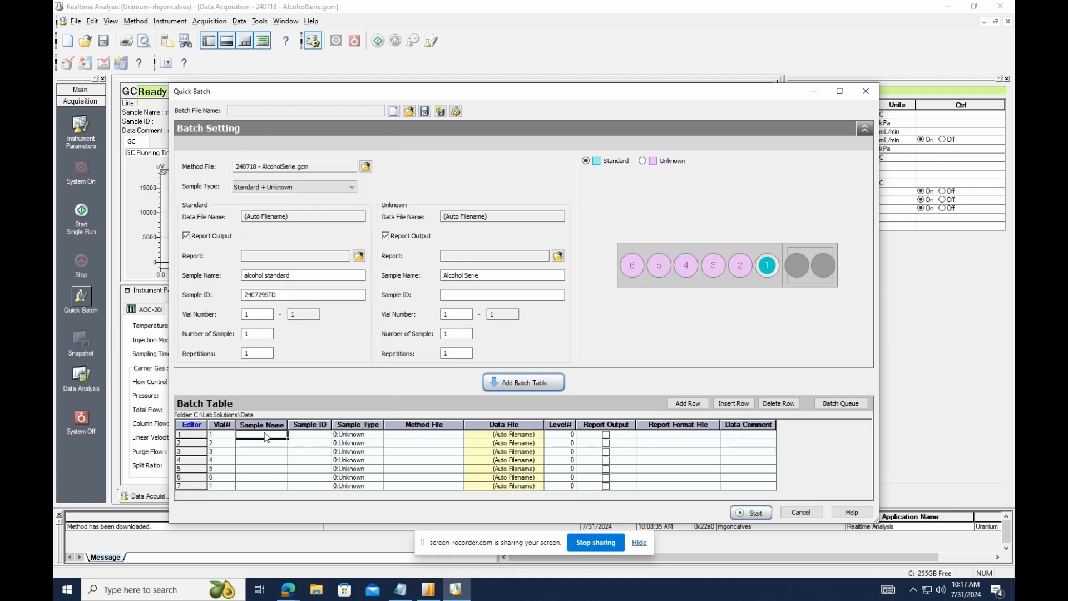
pyautogui.write('Stand')
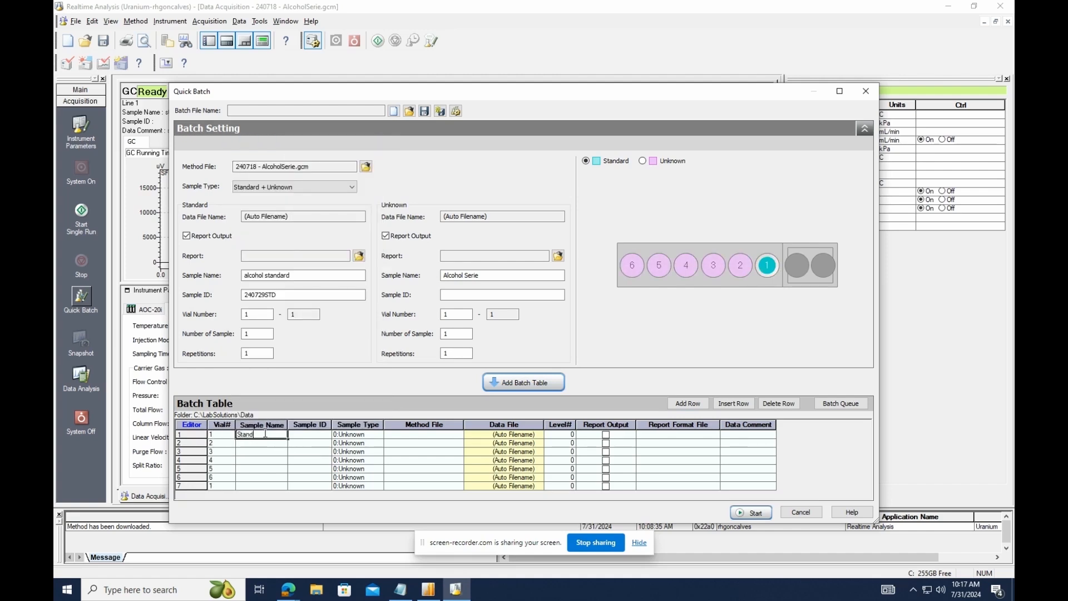
pyautogui.click(263, 443)
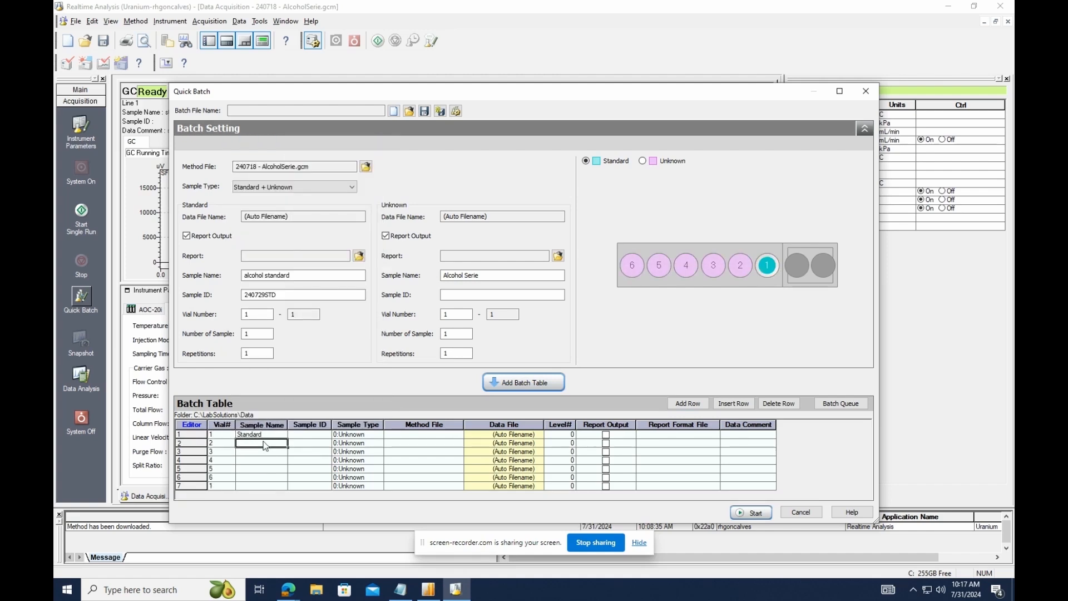
pyautogui.write('sam')
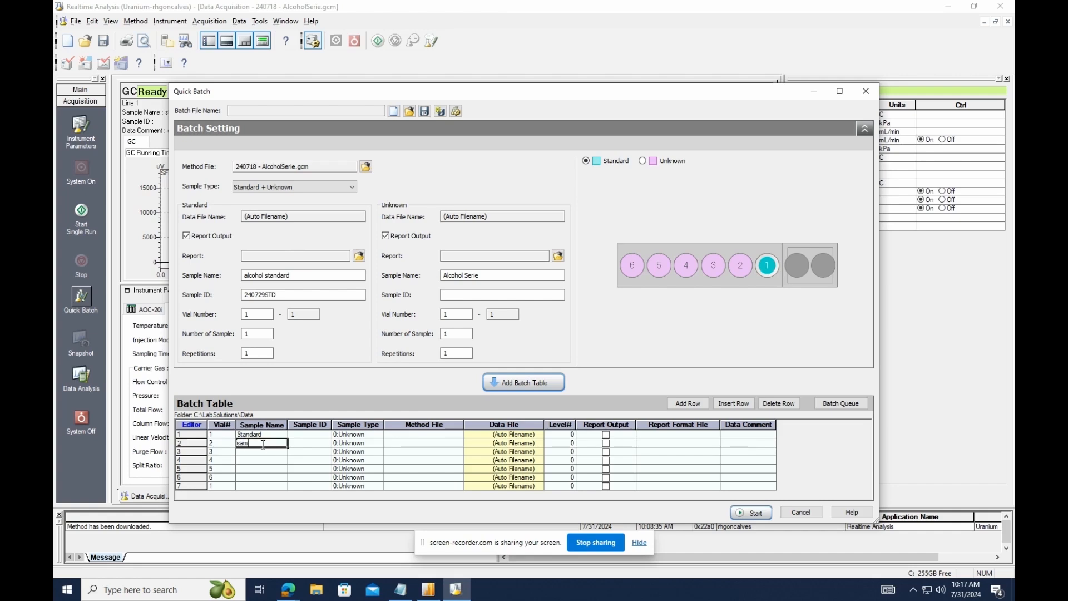
pyautogui.write('ple01')
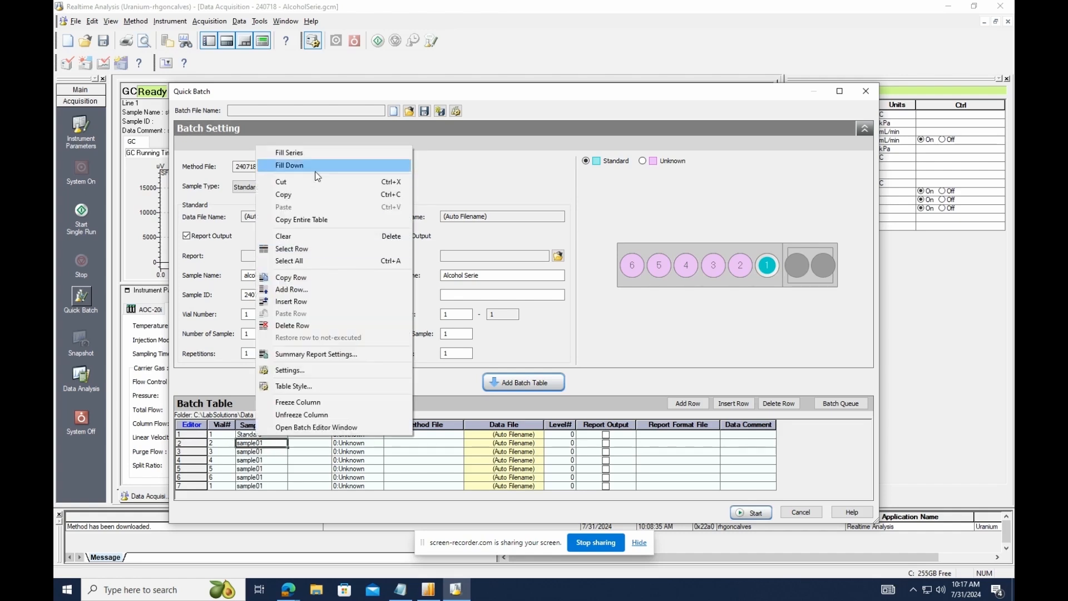
pyautogui.click(288, 165)
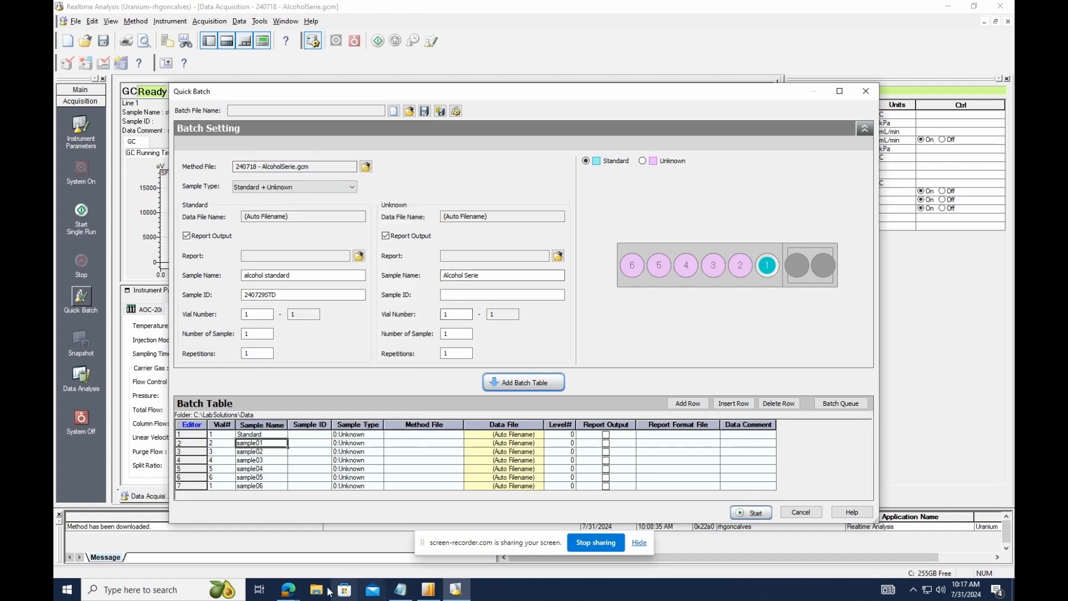
pyautogui.click(260, 485)
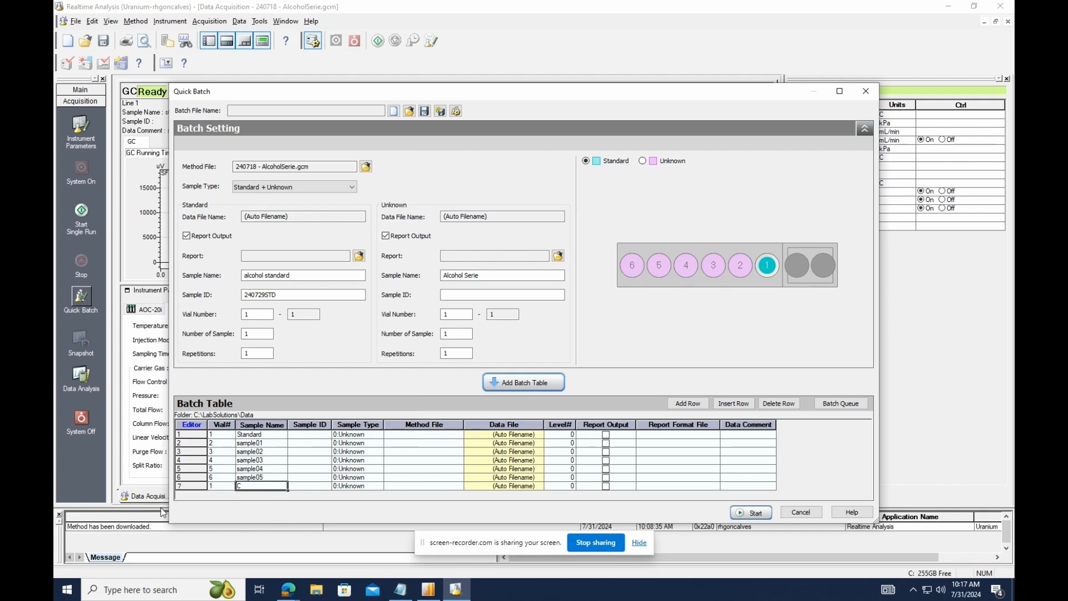
pyautogui.write('Control')
pyautogui.click(309, 434)
pyautogui.write('001')
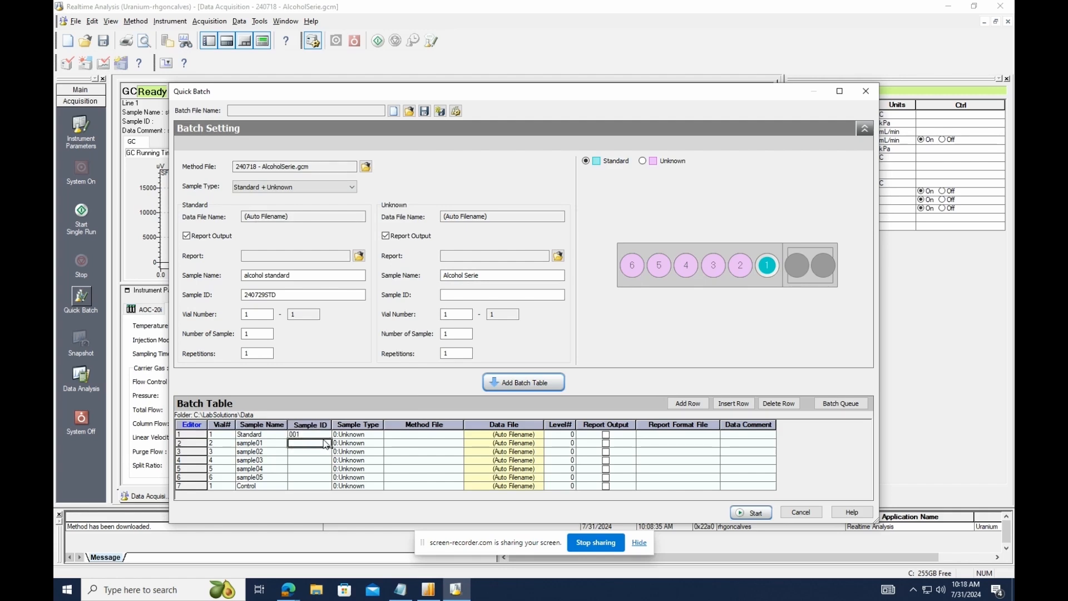
# Step: Fill sample IDs 001 to 007 and set row 1 to Standard and row 7 to Control type
pyautogui.rightClick(309, 443)
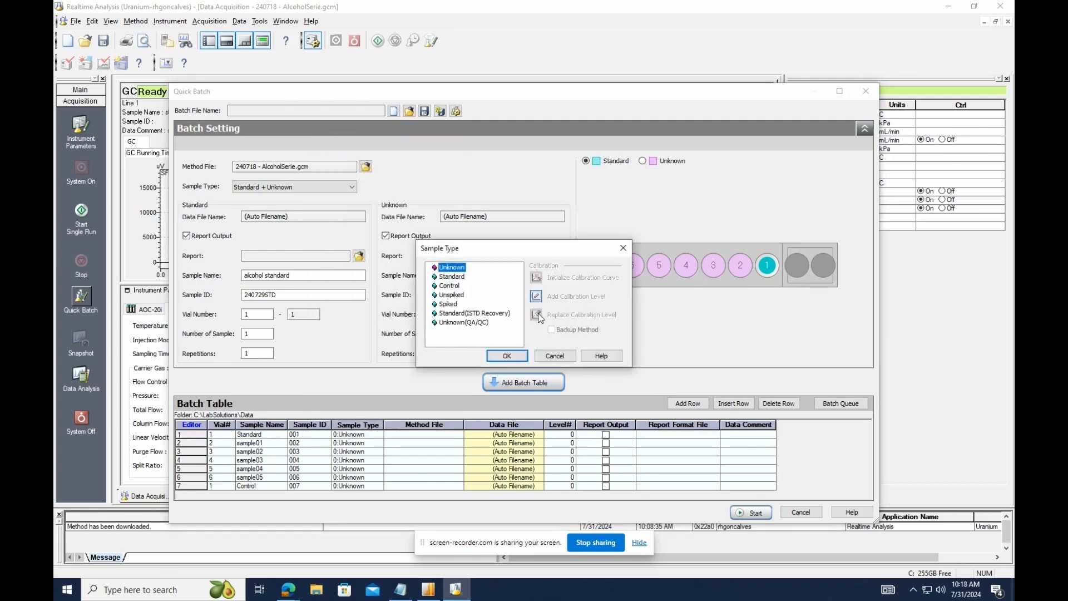
pyautogui.click(508, 356)
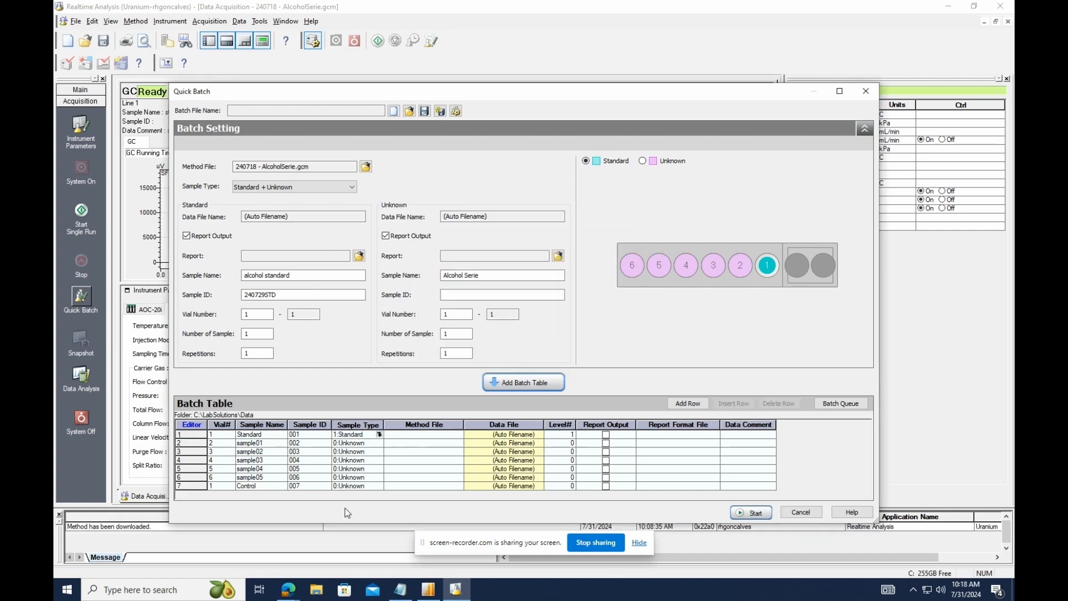
pyautogui.click(357, 468)
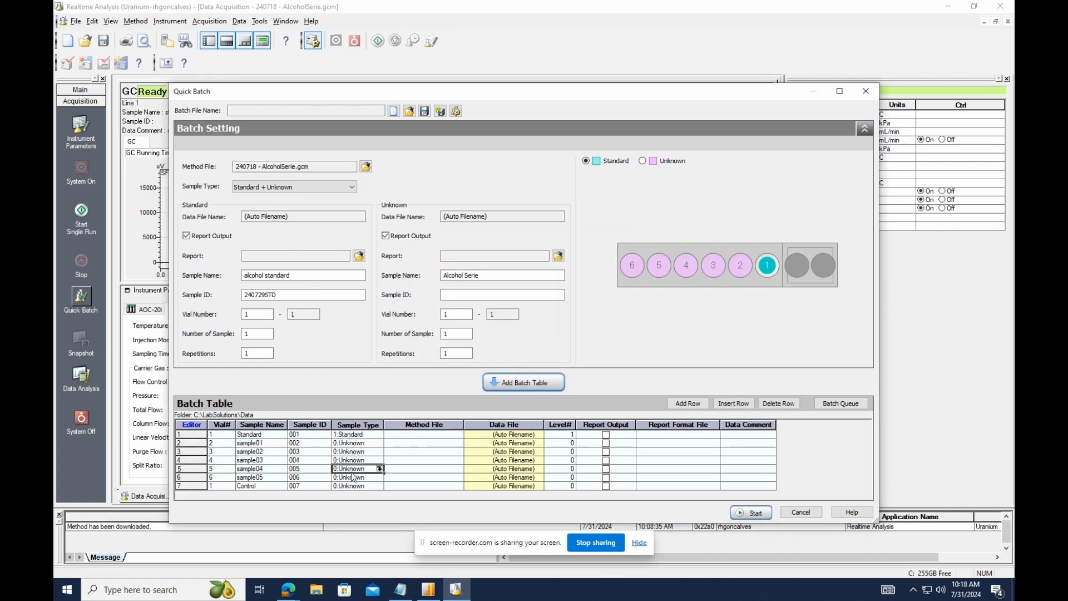
pyautogui.click(382, 468)
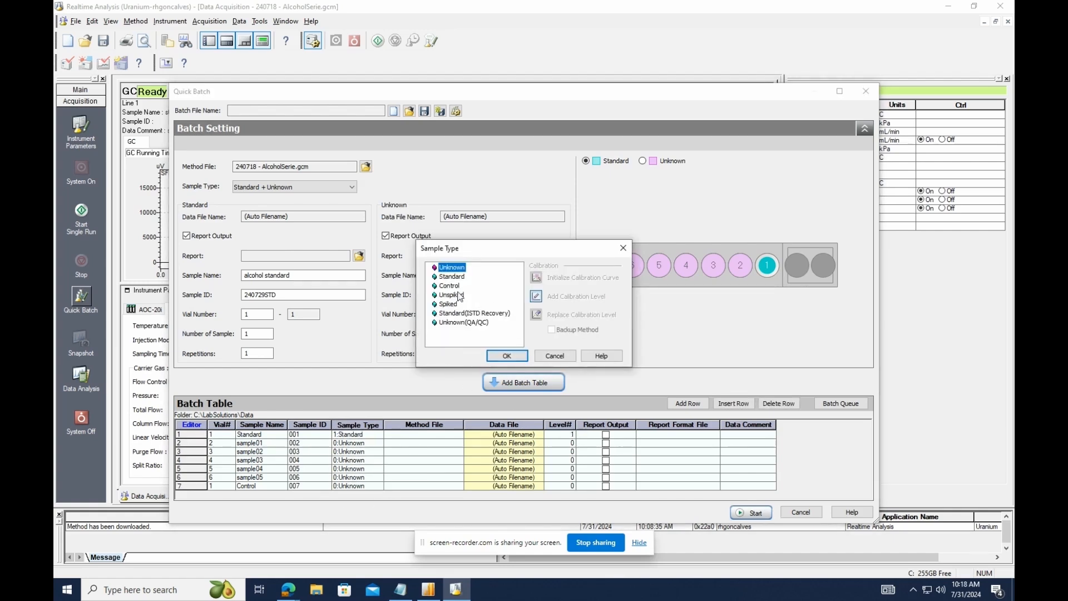
pyautogui.click(450, 285)
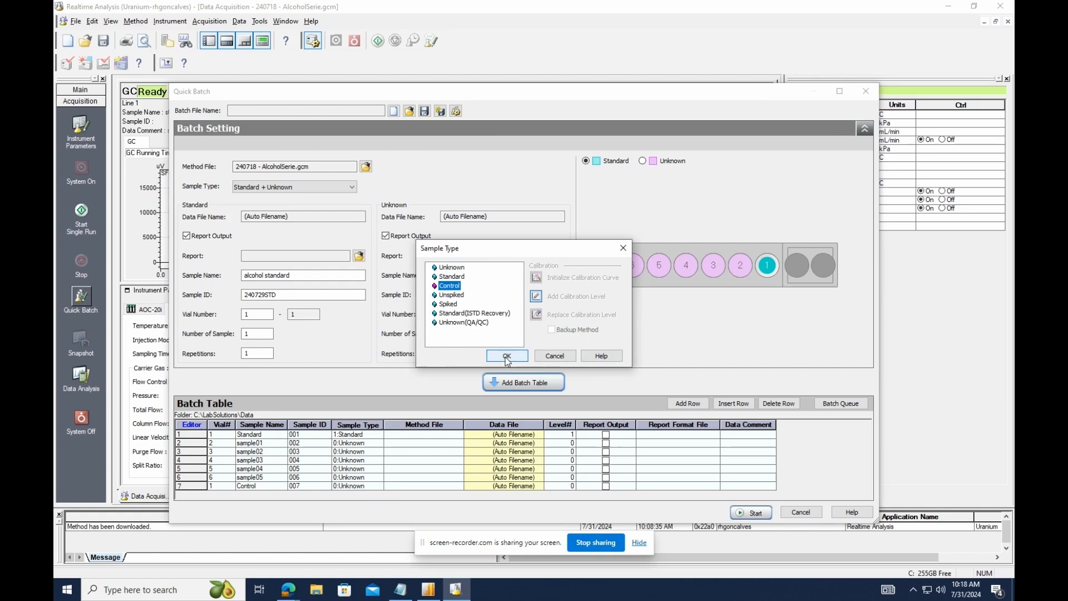
pyautogui.click(506, 355)
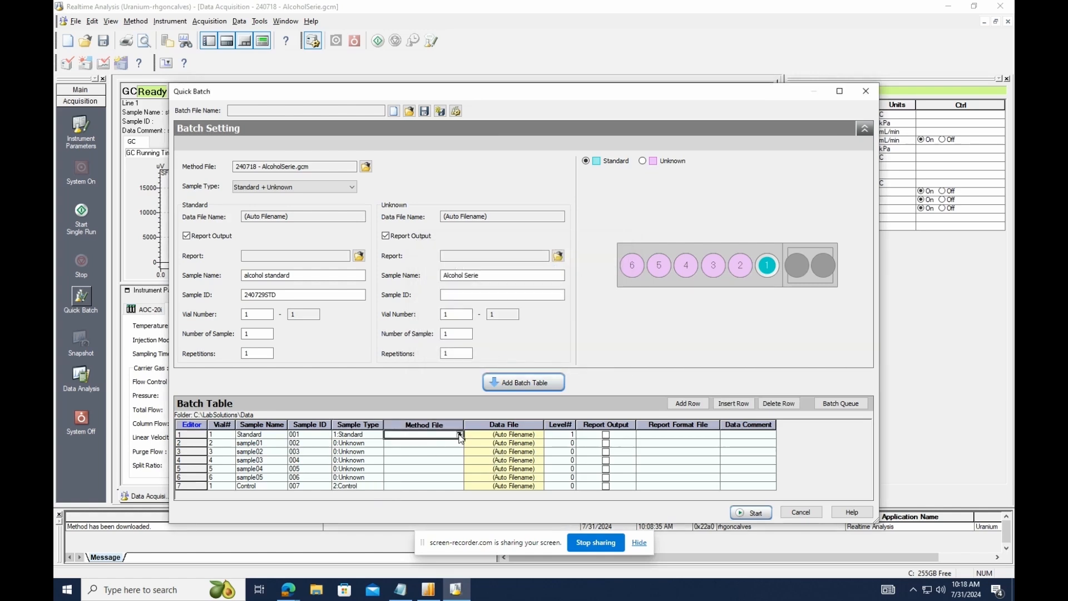
# Step: Assign the AlcoholSerie .gcm method file to row 1 and fill it down to every row
pyautogui.click(458, 434)
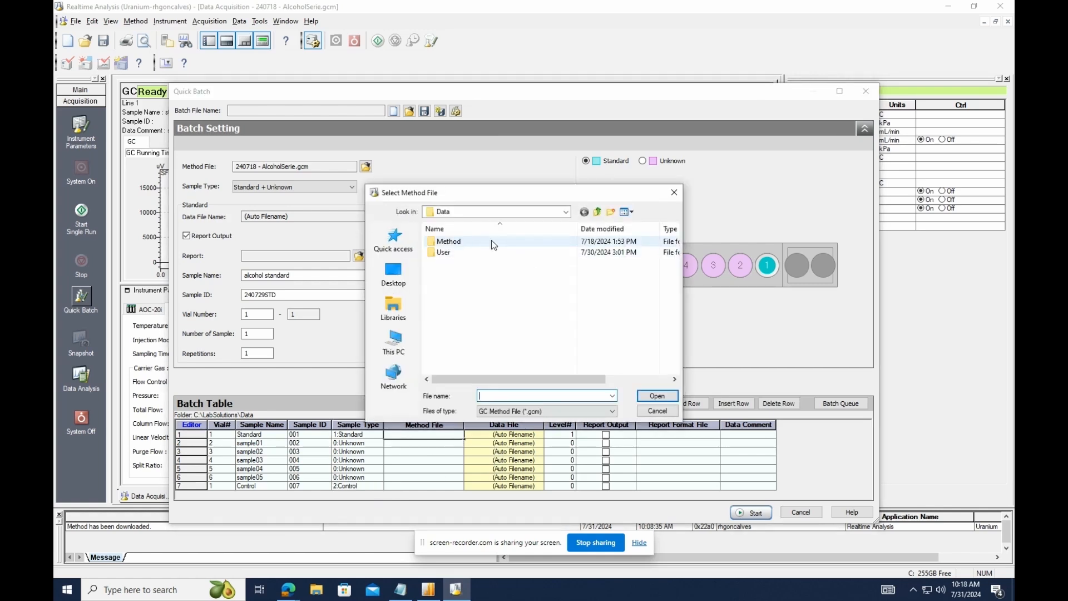
pyautogui.doubleClick(449, 240)
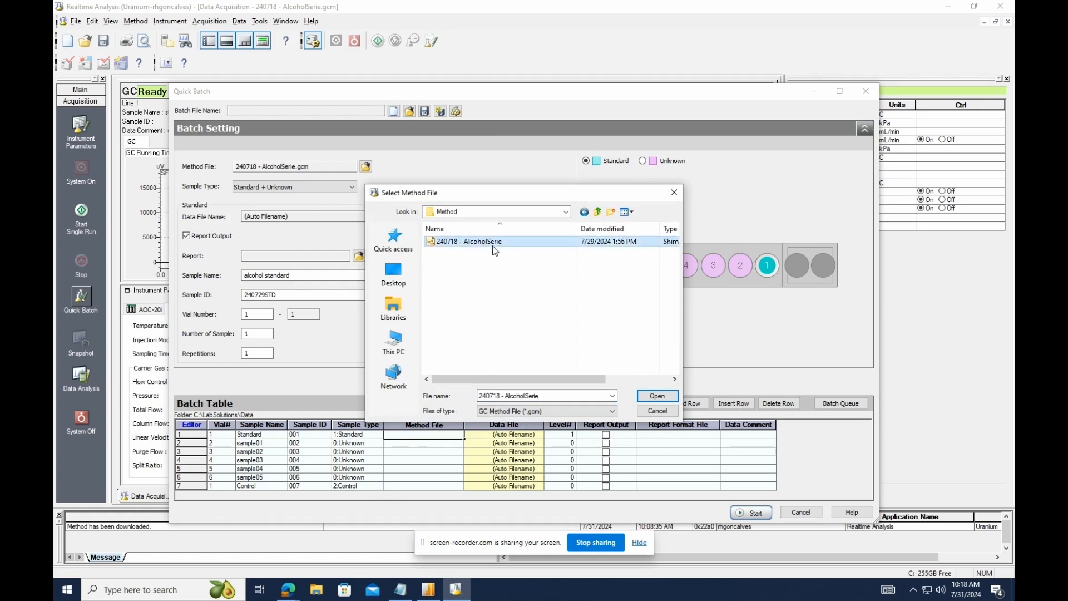
pyautogui.click(656, 396)
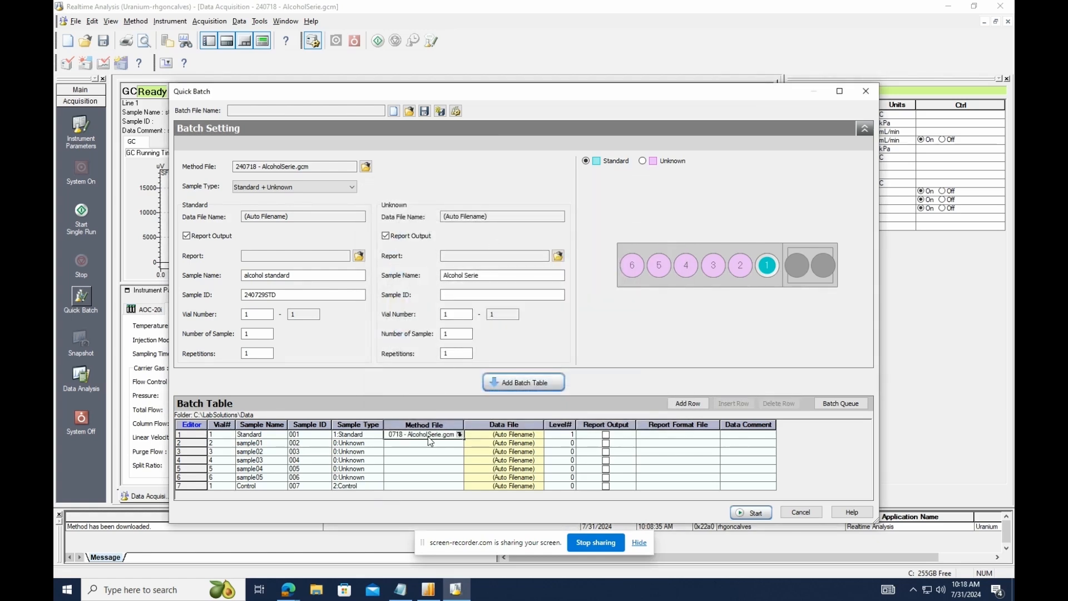
pyautogui.rightClick(423, 439)
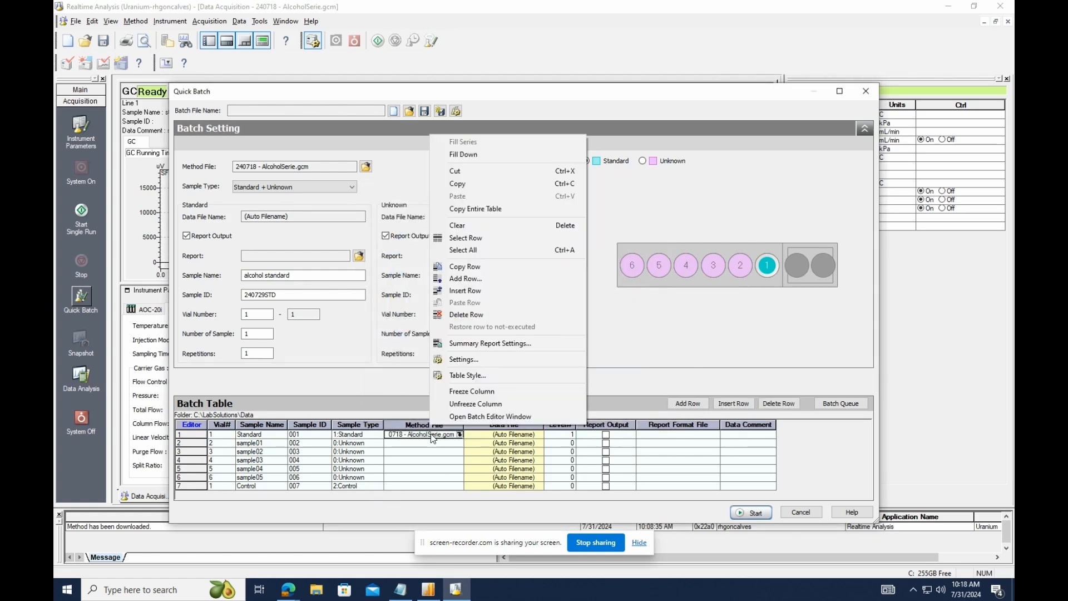
pyautogui.click(463, 153)
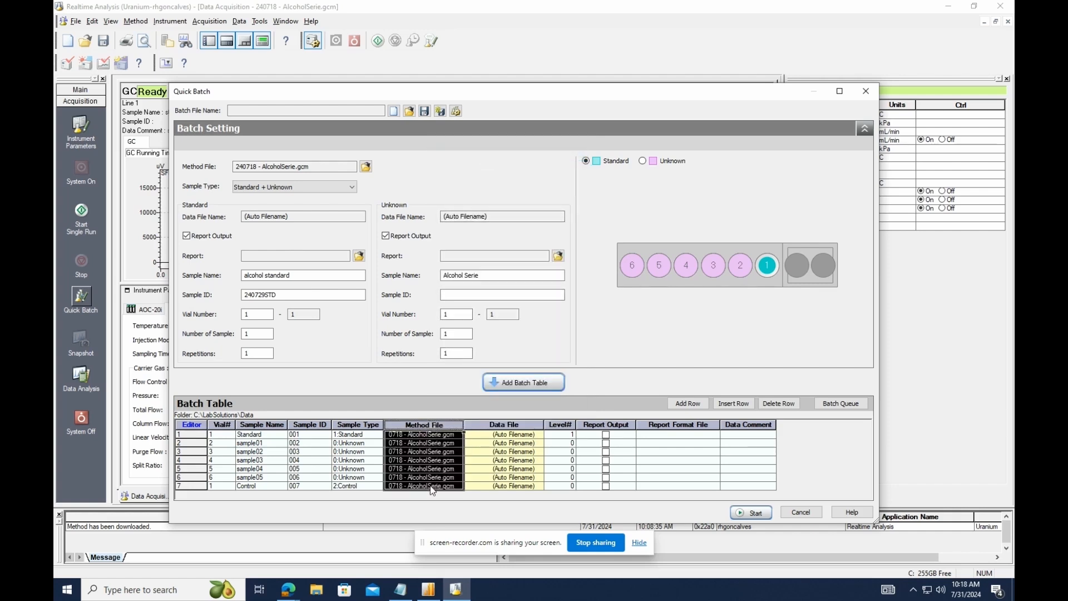
pyautogui.moveTo(594, 492)
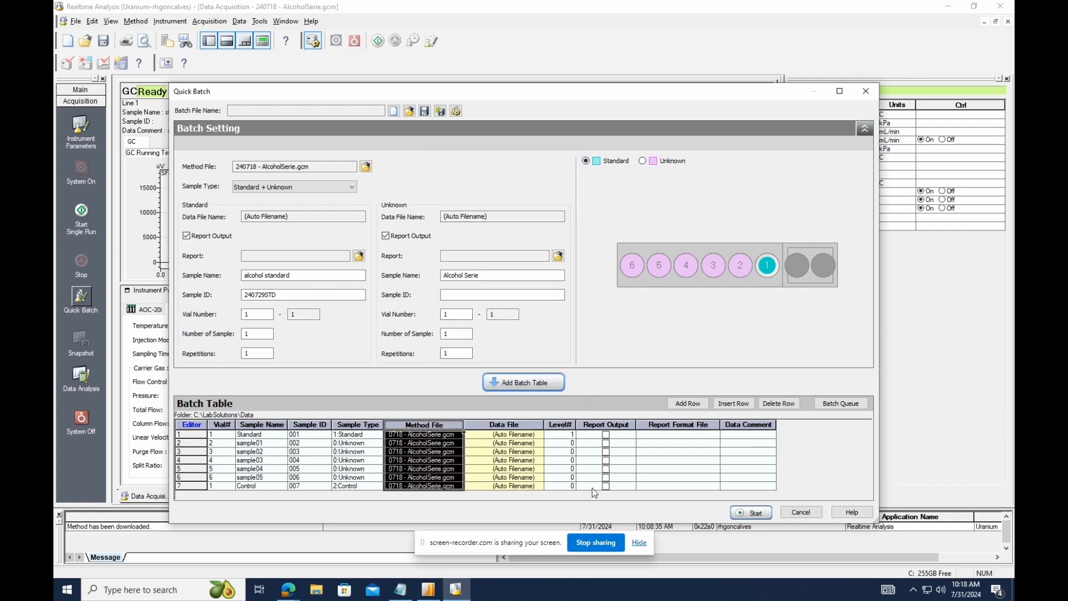
# Step: Set calibration level 1 on the standard and control rows and 5 unknown samples
pyautogui.click(559, 485)
pyautogui.write('1')
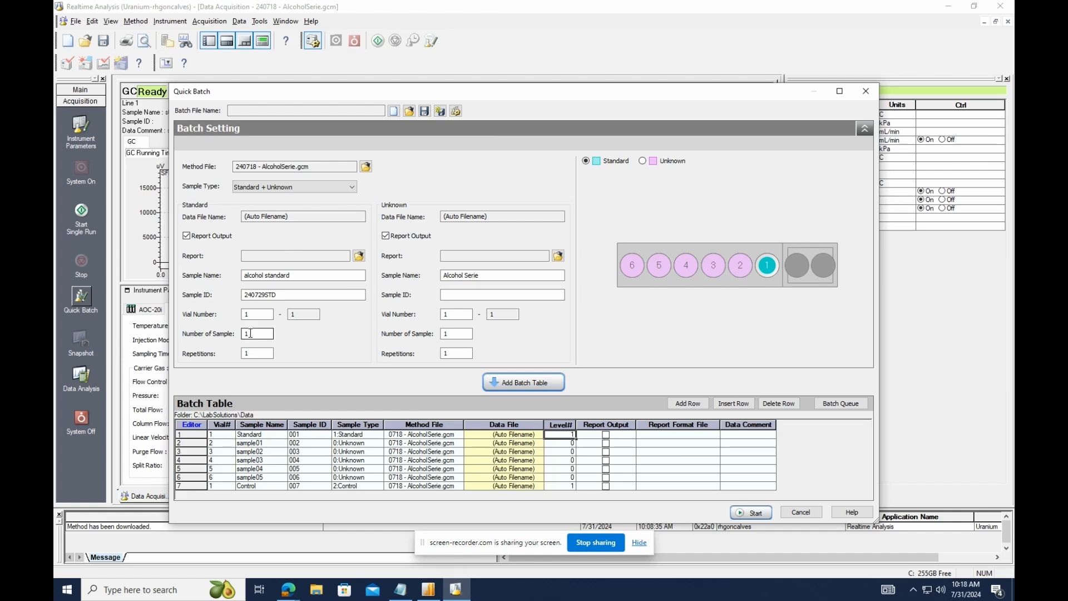
pyautogui.click(456, 333)
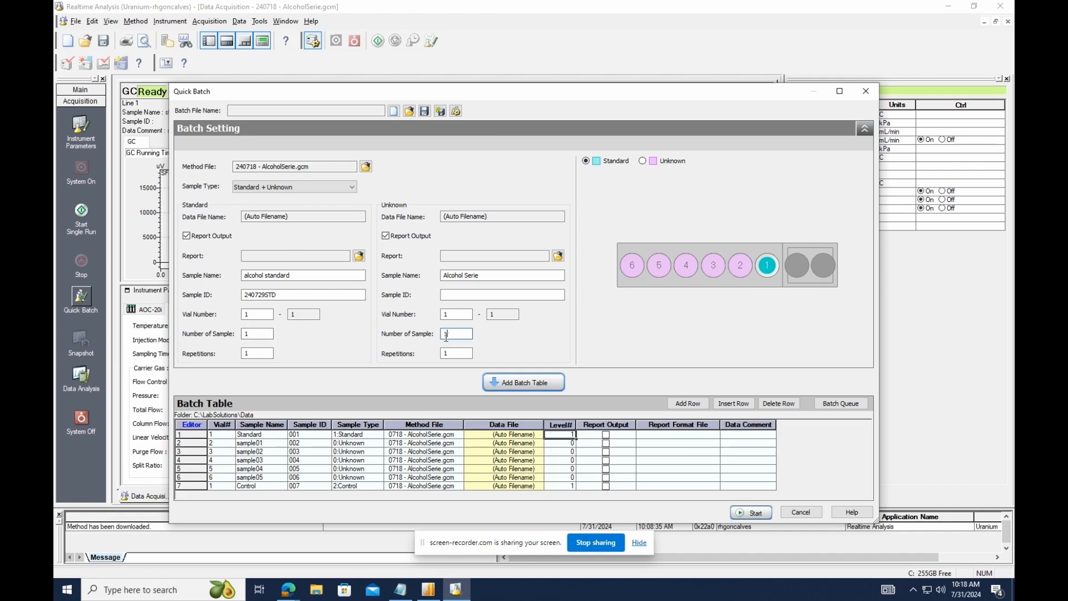
pyautogui.write('5')
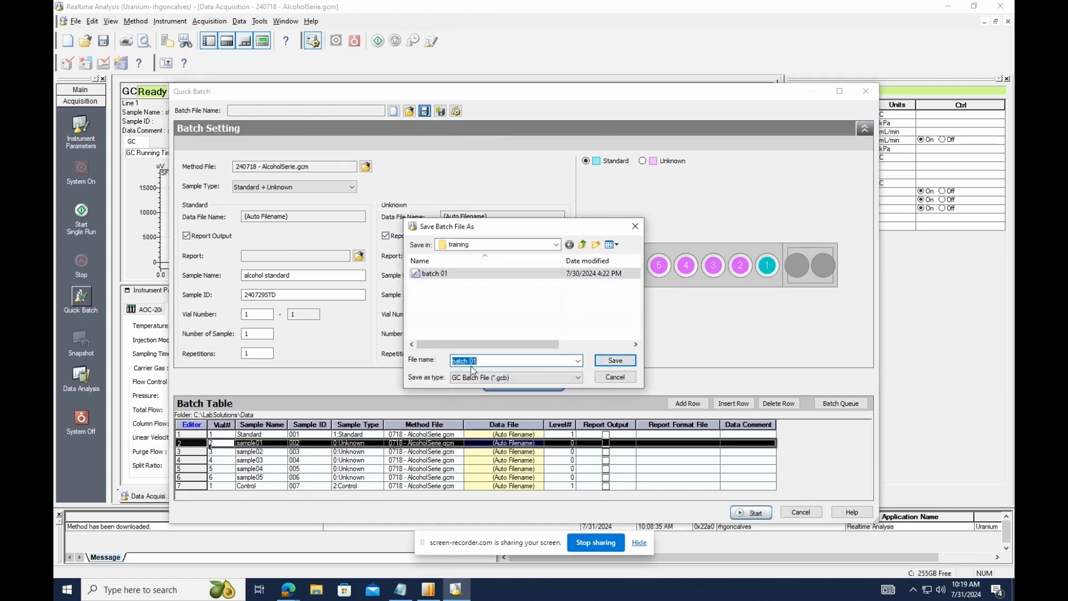
# Step: Save the batch as batch 02.gcb and start acquisition of all rows
pyautogui.write('batch 02')
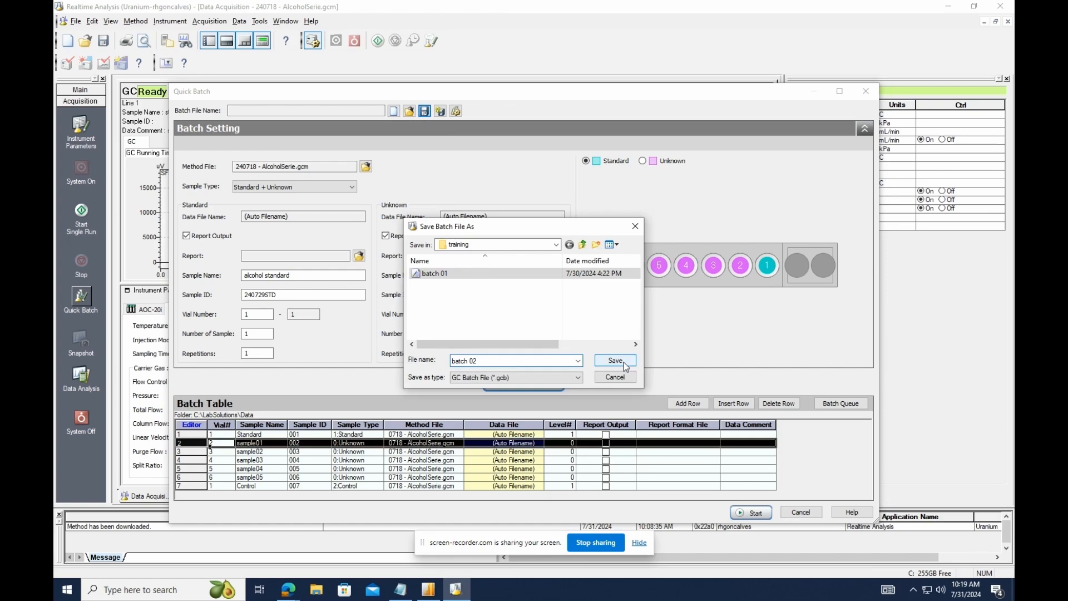
pyautogui.click(615, 360)
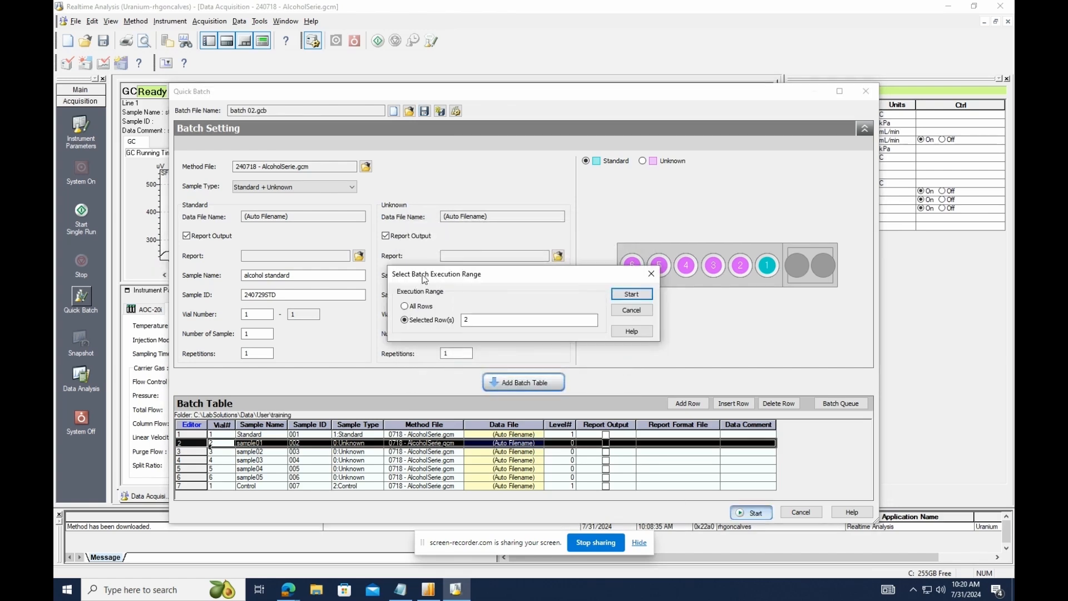
pyautogui.click(404, 305)
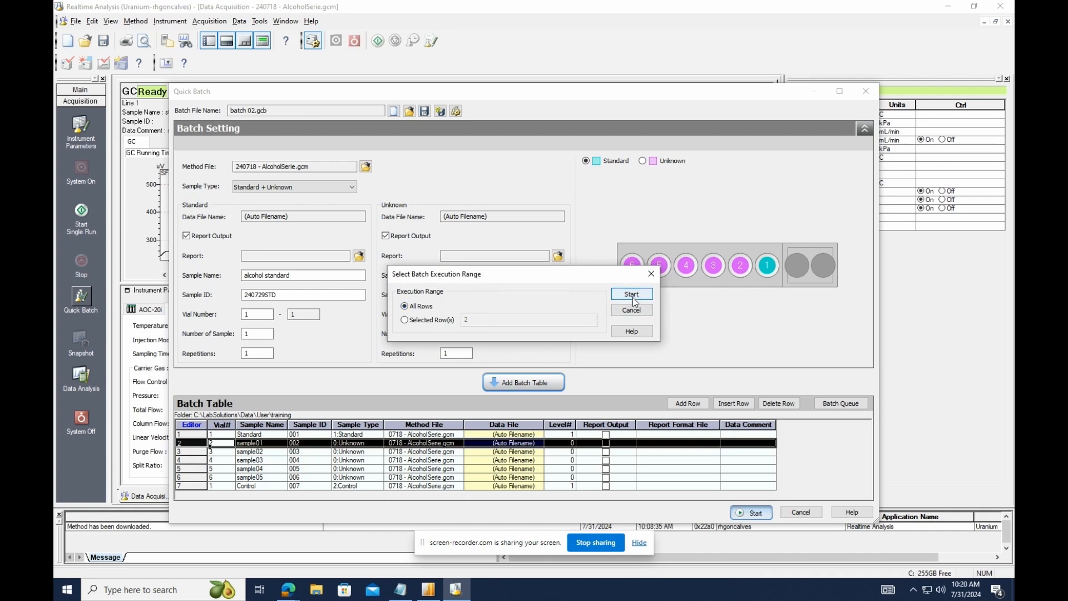
pyautogui.click(631, 294)
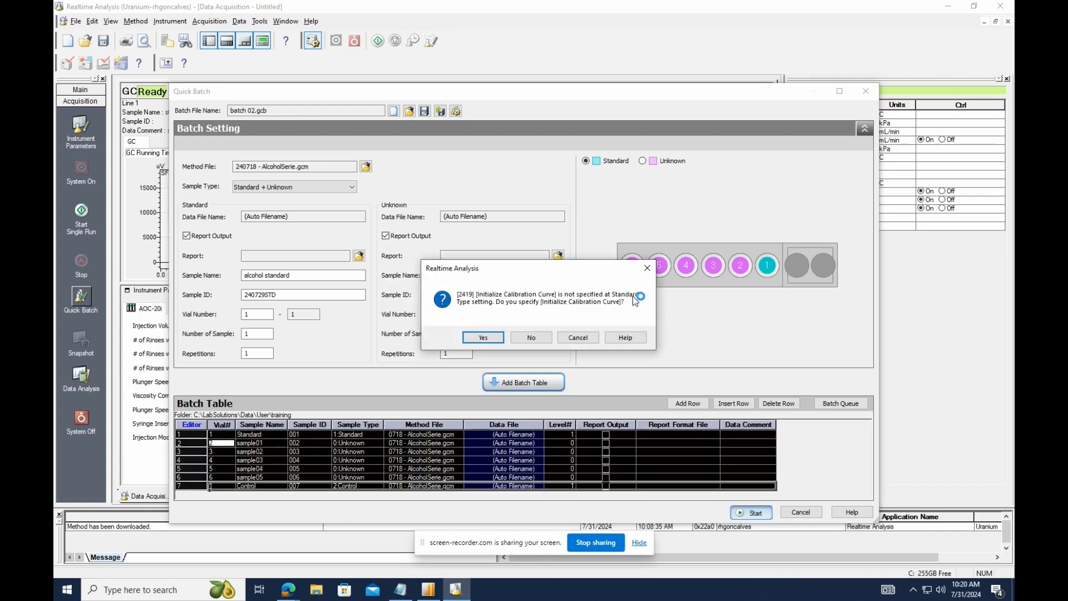